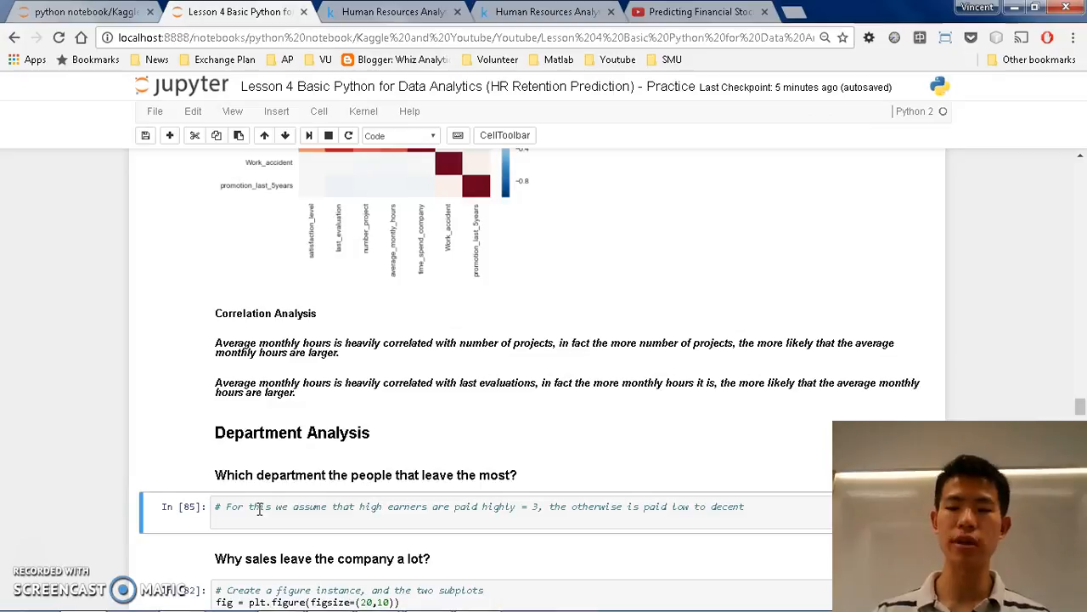
# Step: Start an sns.factorplot() call in the empty department cell and view its parameter signature
pyautogui.click(266, 525)
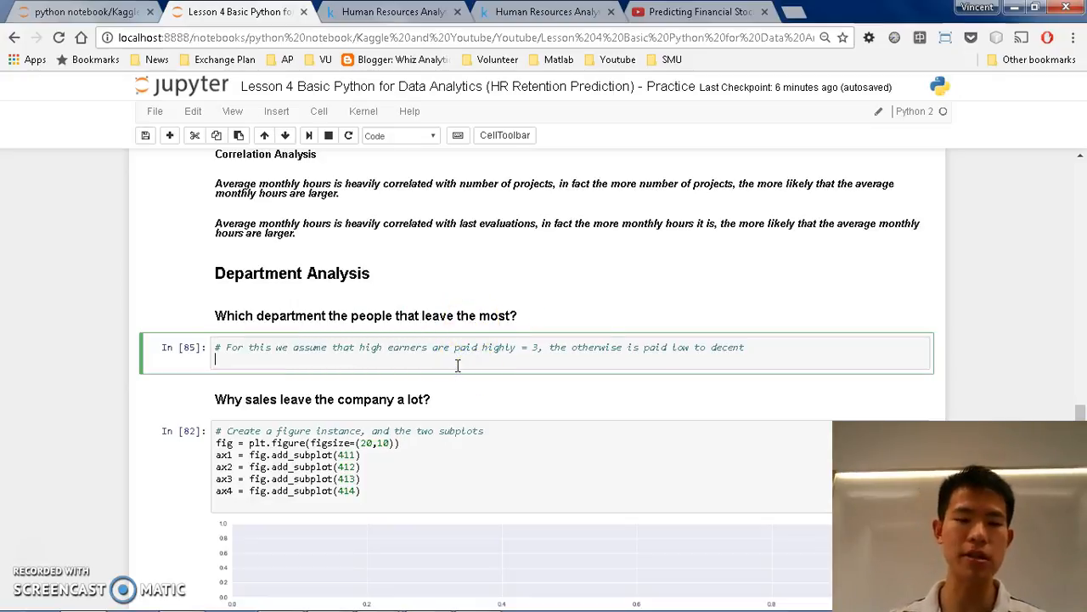
pyautogui.write('sns.')
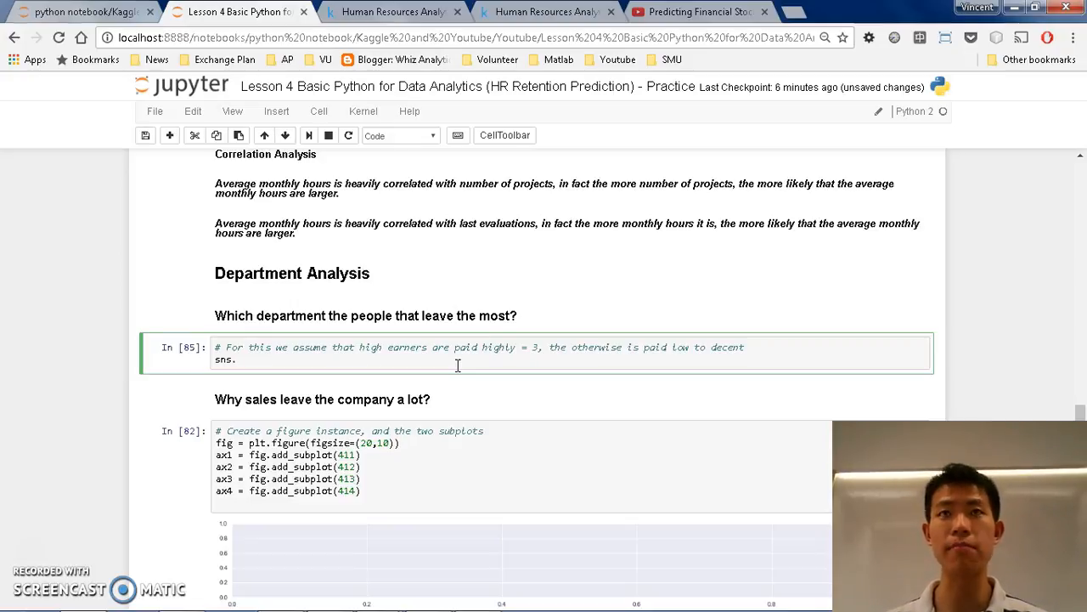
pyautogui.write('f')
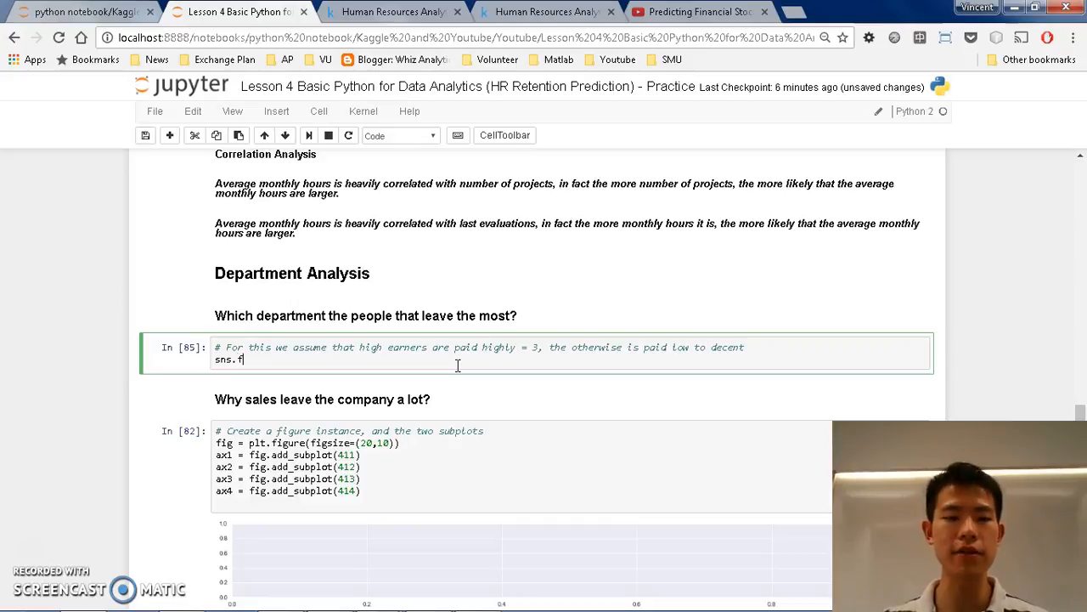
pyautogui.write('actorplot')
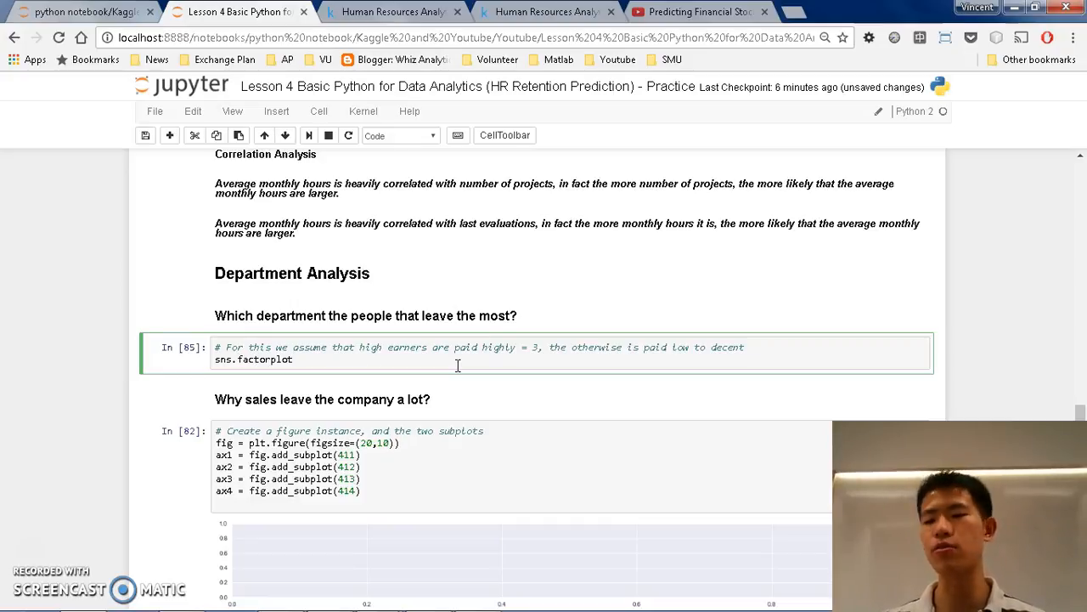
pyautogui.write('()')
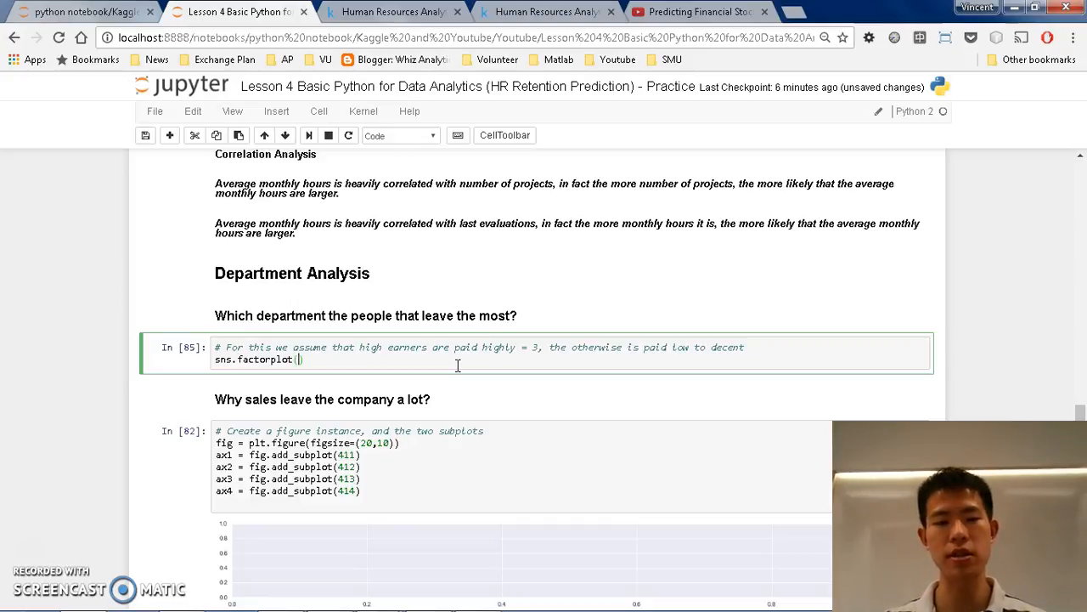
pyautogui.press('shift+Tab')
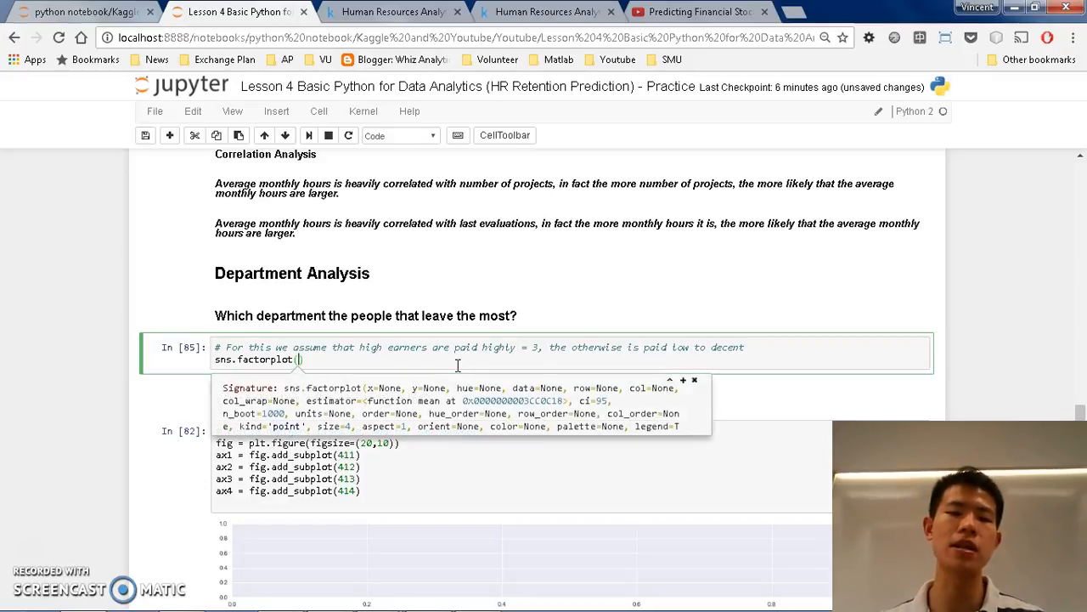
# Step: Fill in the factorplot arguments: x="Sales", data=leftdf, col="salary", kind='count'
pyautogui.write('x="')
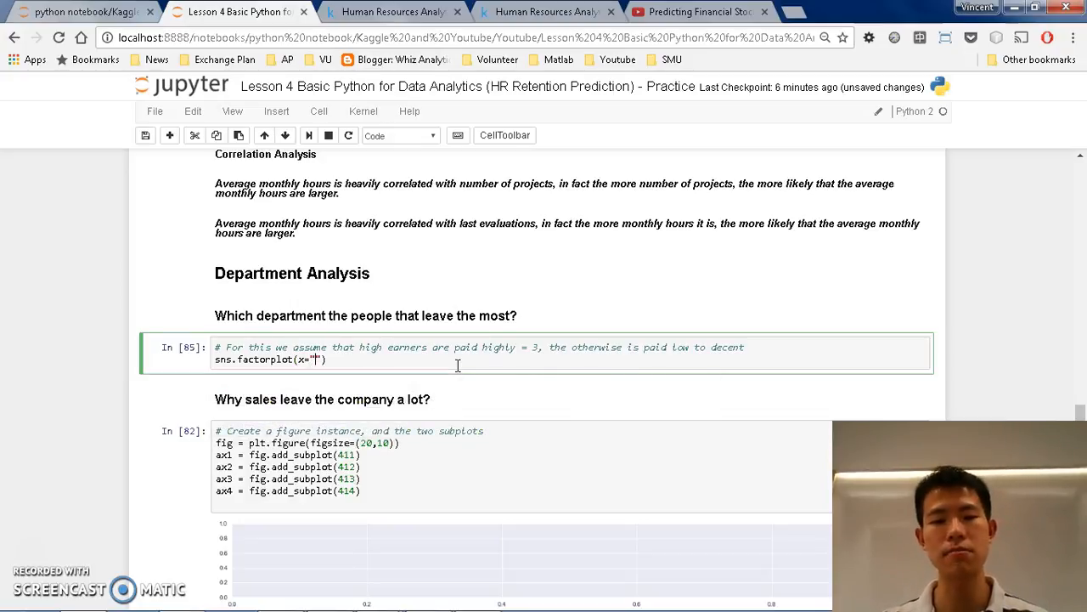
pyautogui.write('Sales')
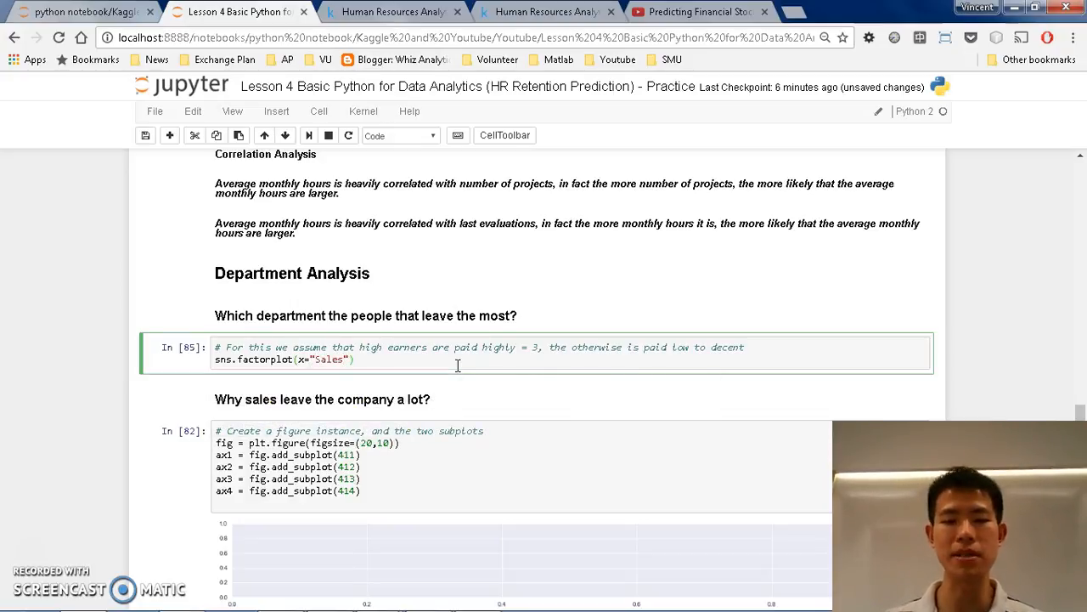
pyautogui.write(',')
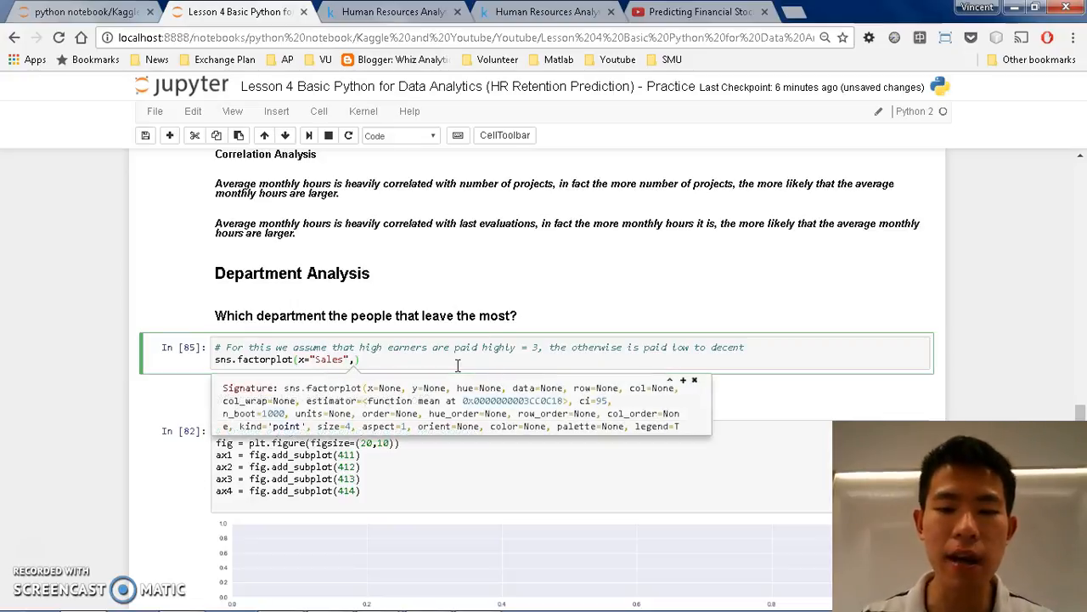
pyautogui.write('data=leftdf')
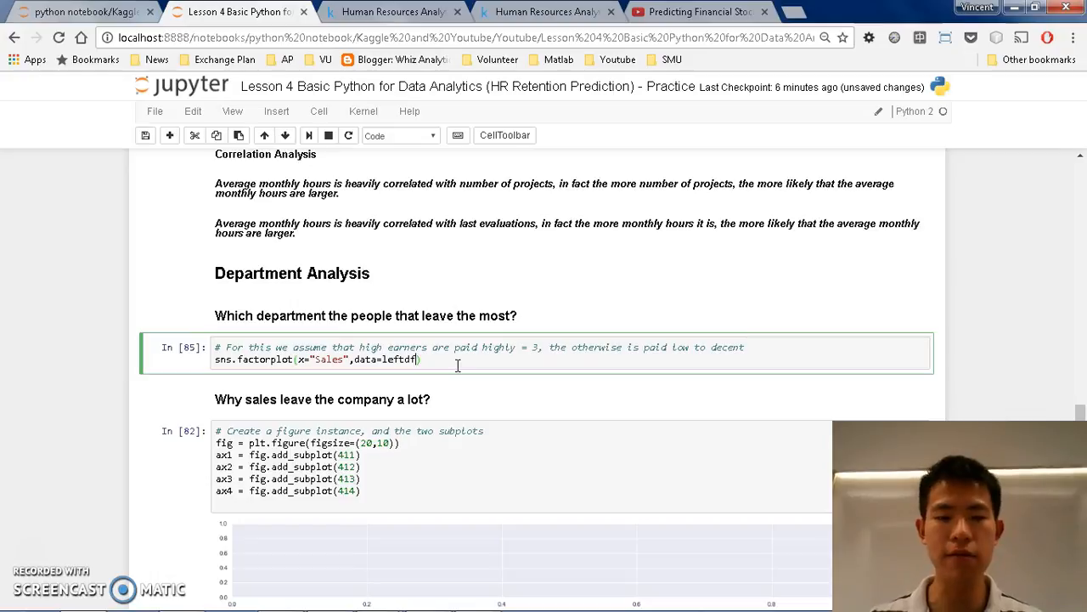
pyautogui.write(',')
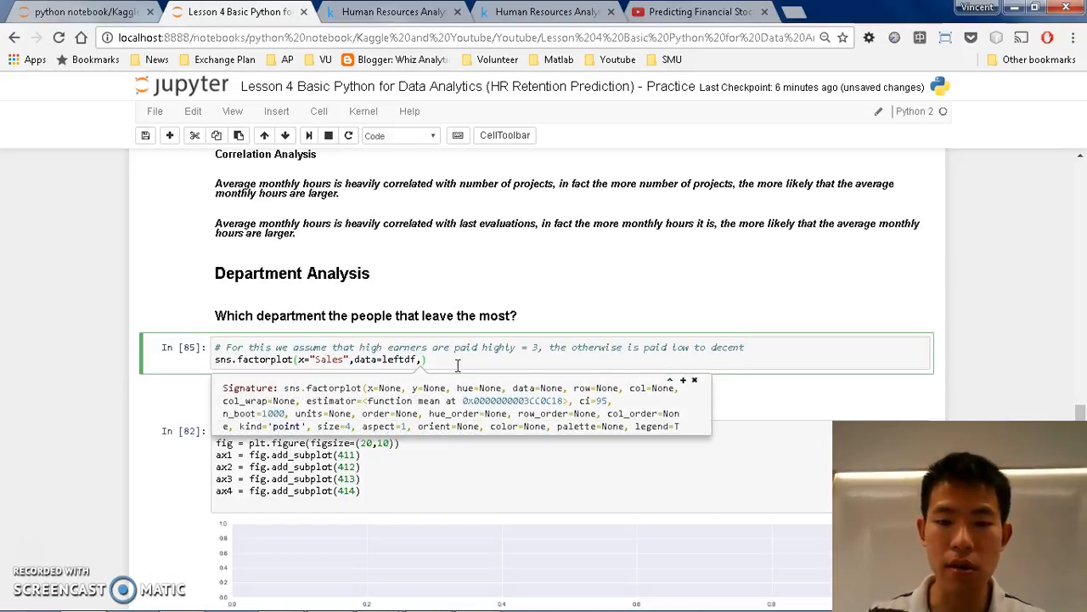
pyautogui.write(',col=')
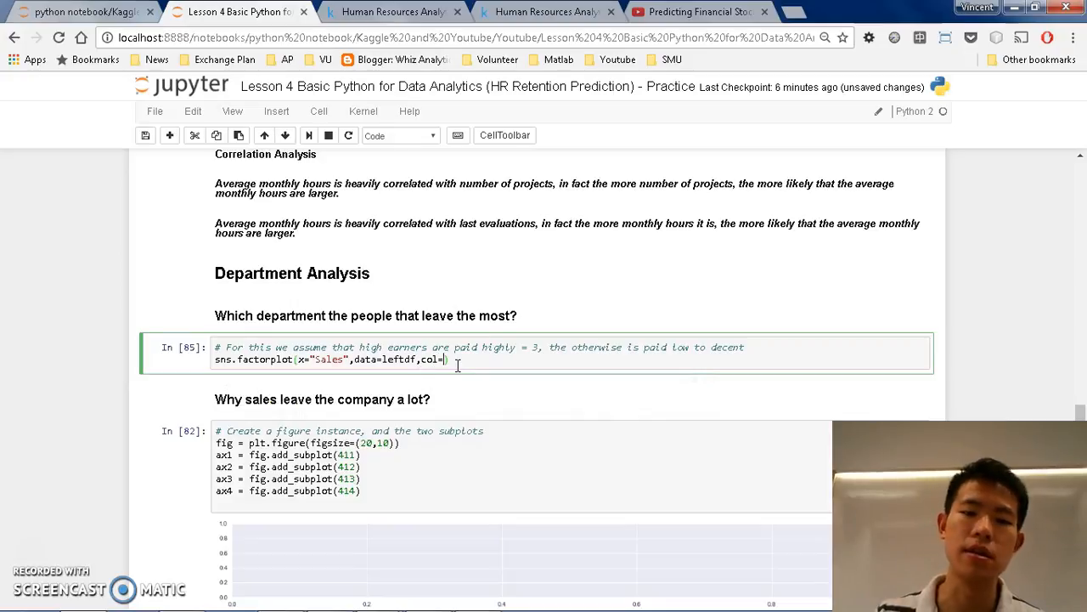
pyautogui.write('""')
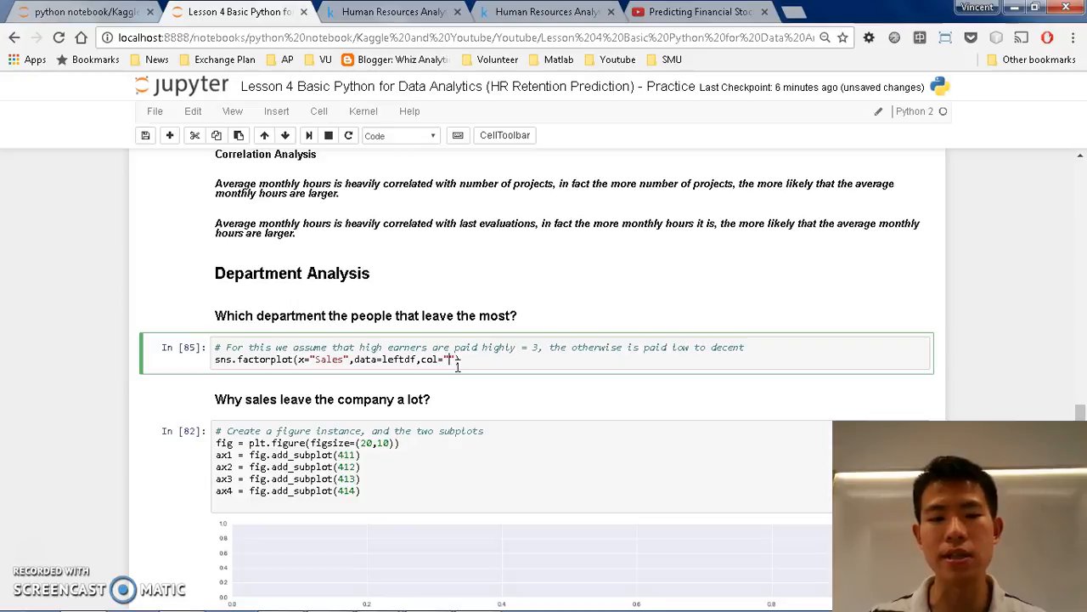
pyautogui.write('salary')
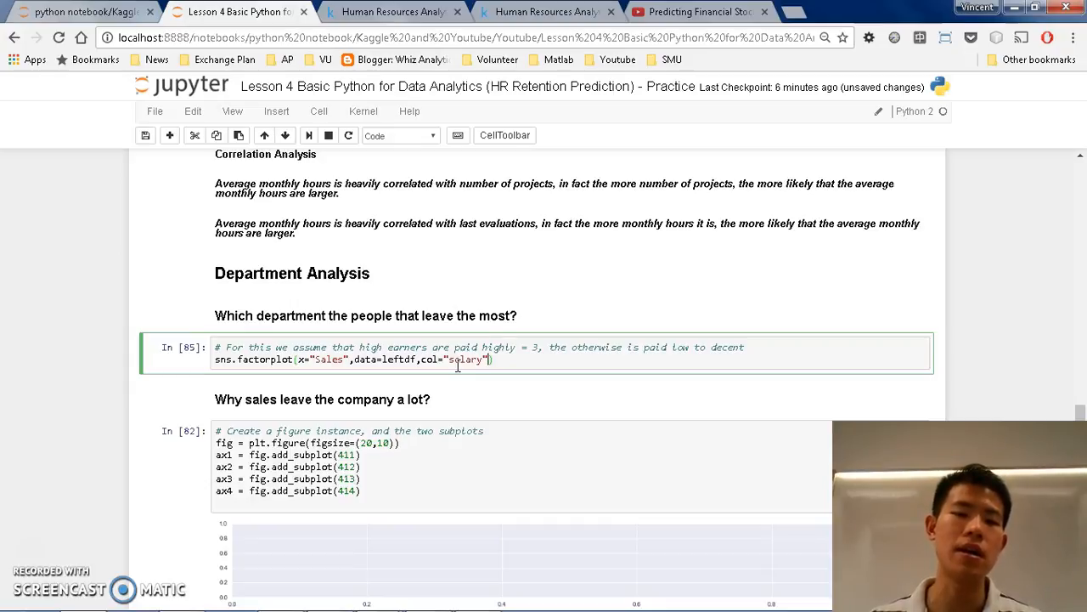
pyautogui.write(',')
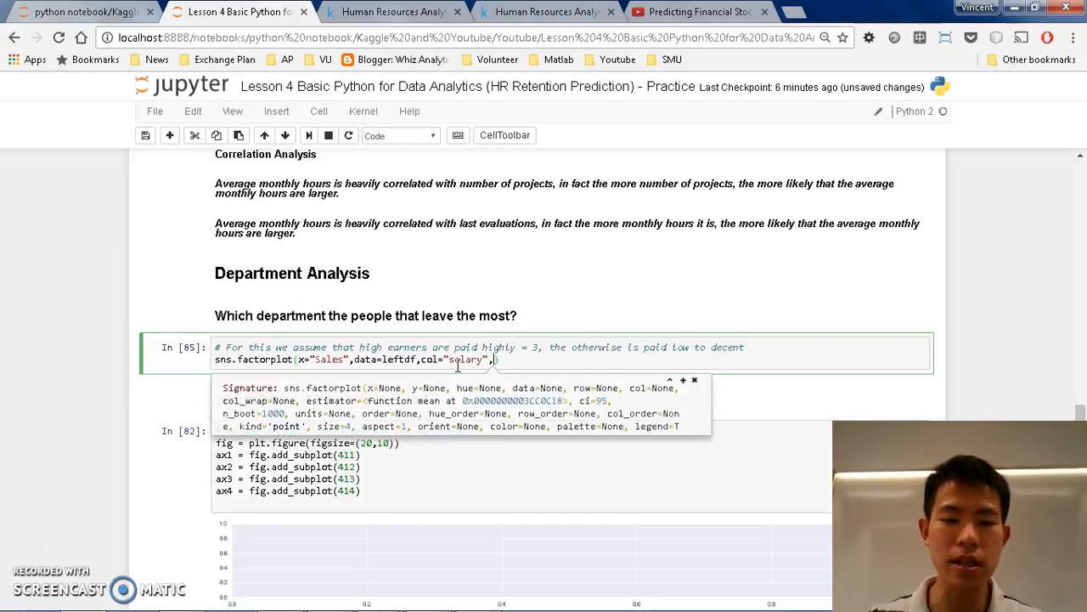
pyautogui.write('kind')
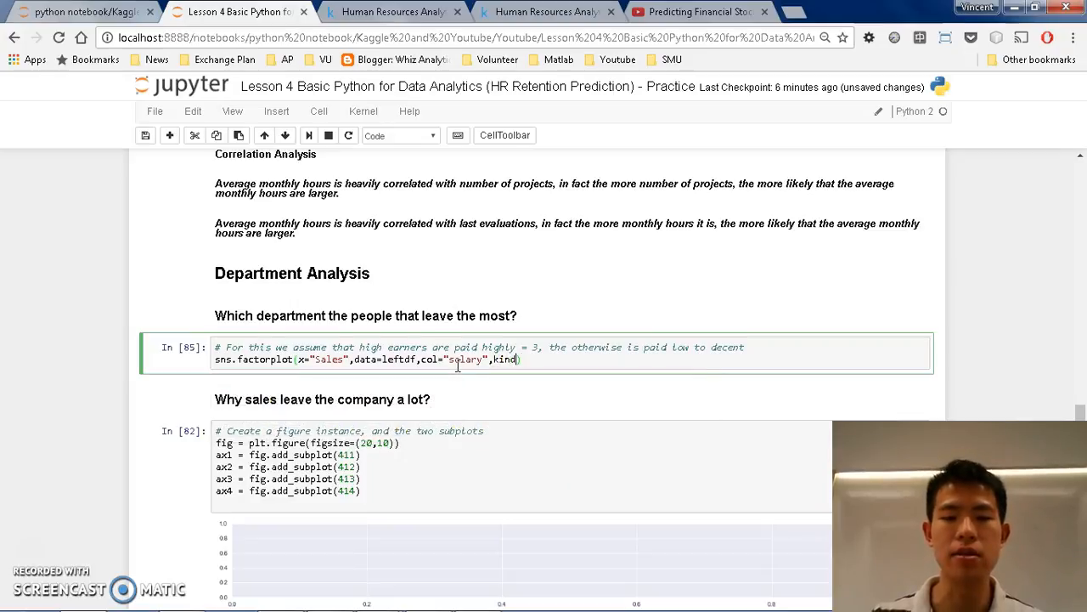
pyautogui.write("='')")
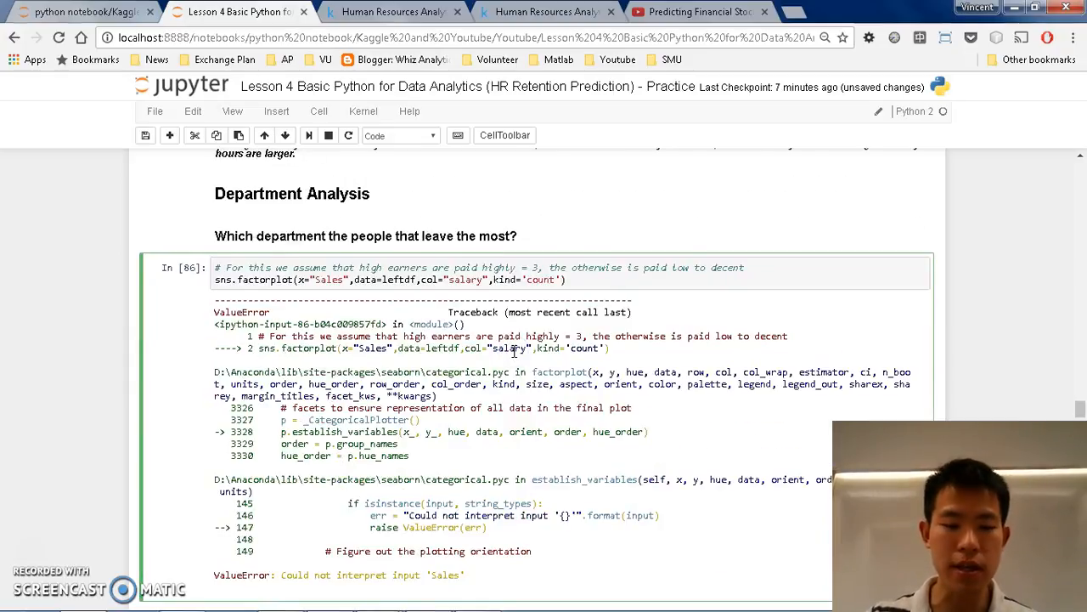
# Step: Scroll down to inspect the factorplot cell's output
pyautogui.scroll(-3)
pyautogui.write('s')
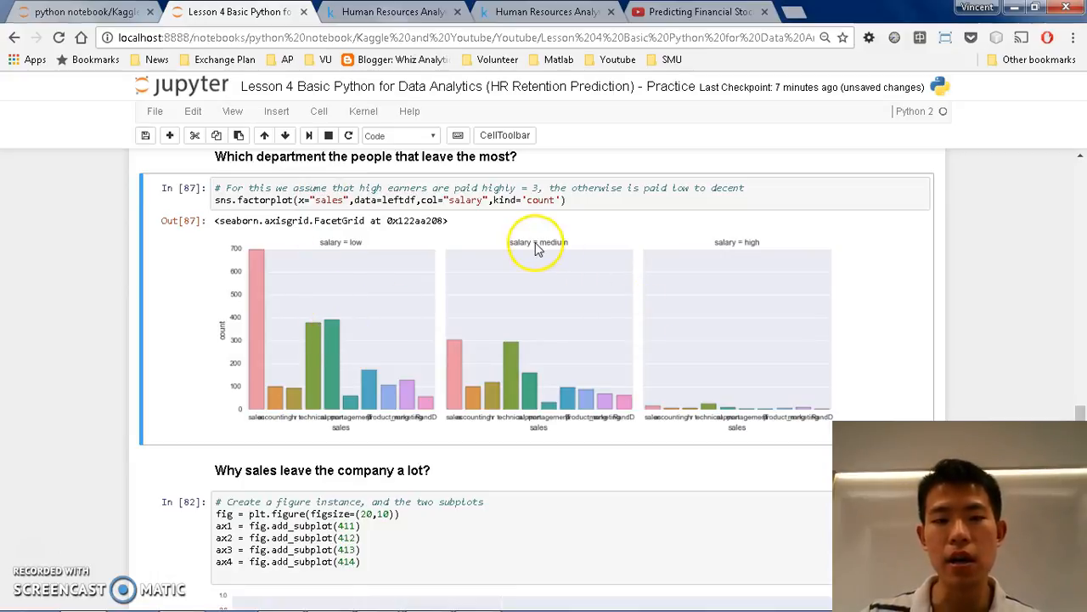
pyautogui.moveTo(514, 245)
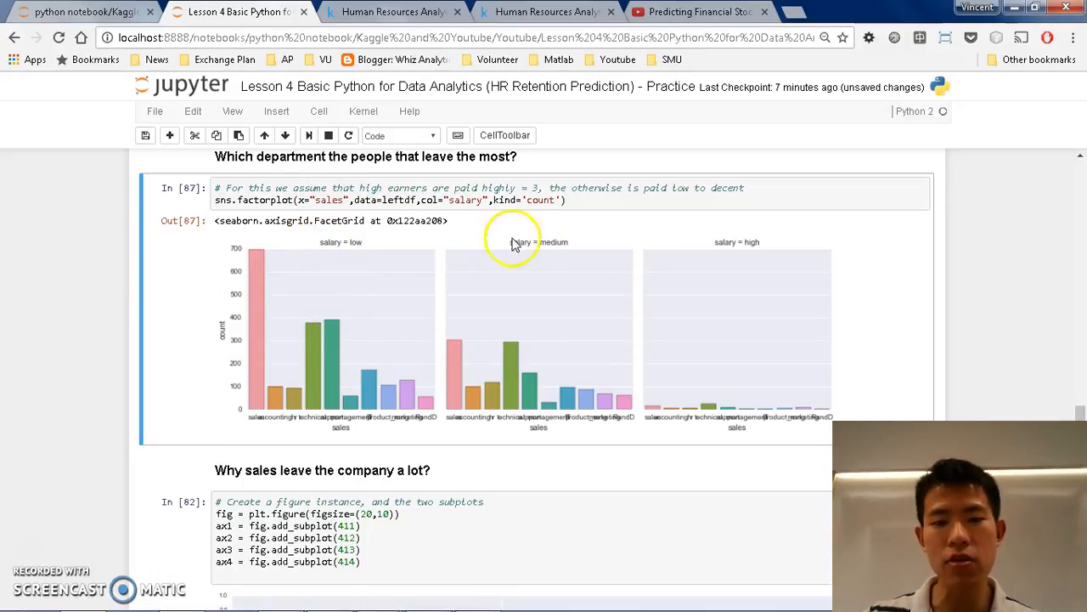
pyautogui.moveTo(425, 257)
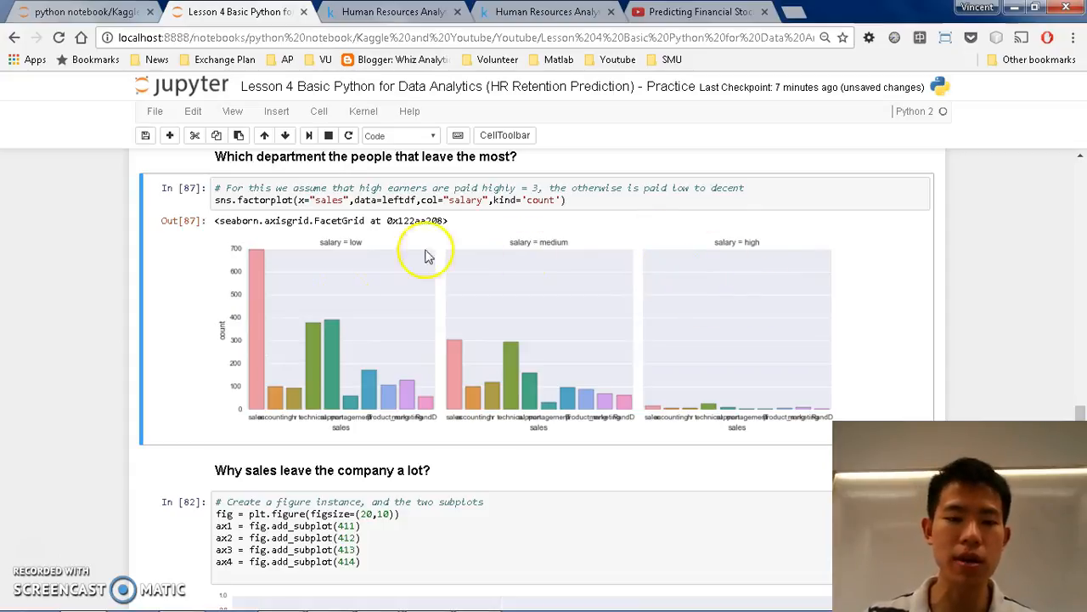
pyautogui.moveTo(384, 448)
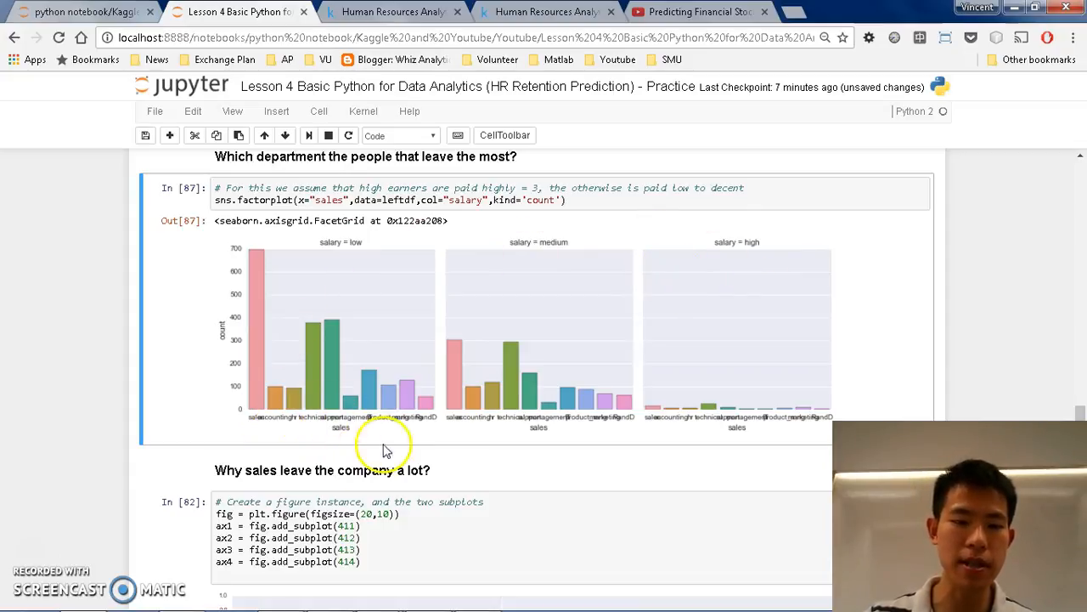
pyautogui.moveTo(285, 311)
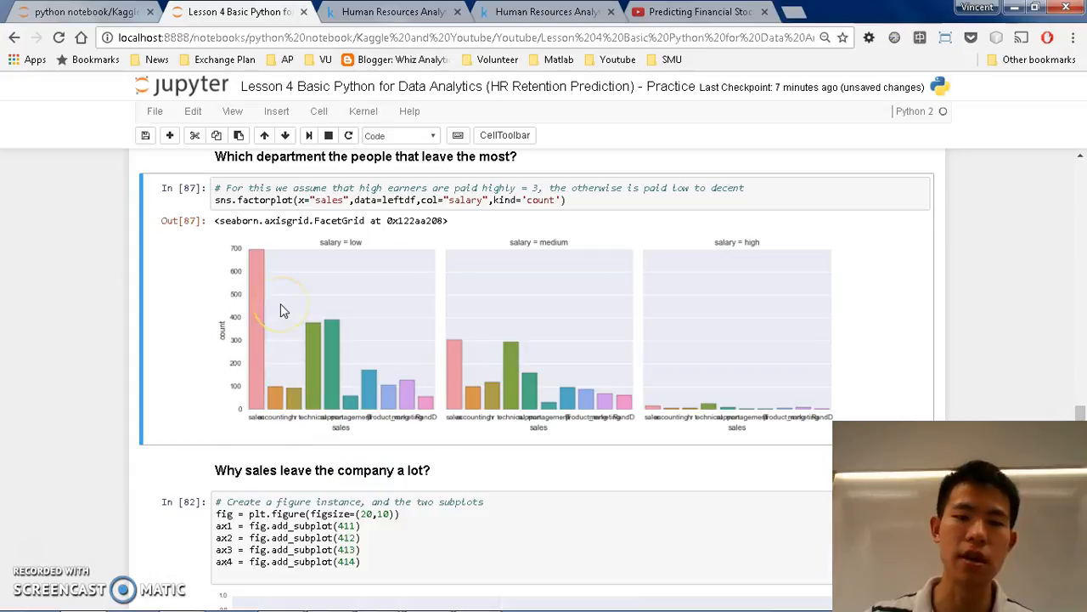
pyautogui.moveTo(407, 425)
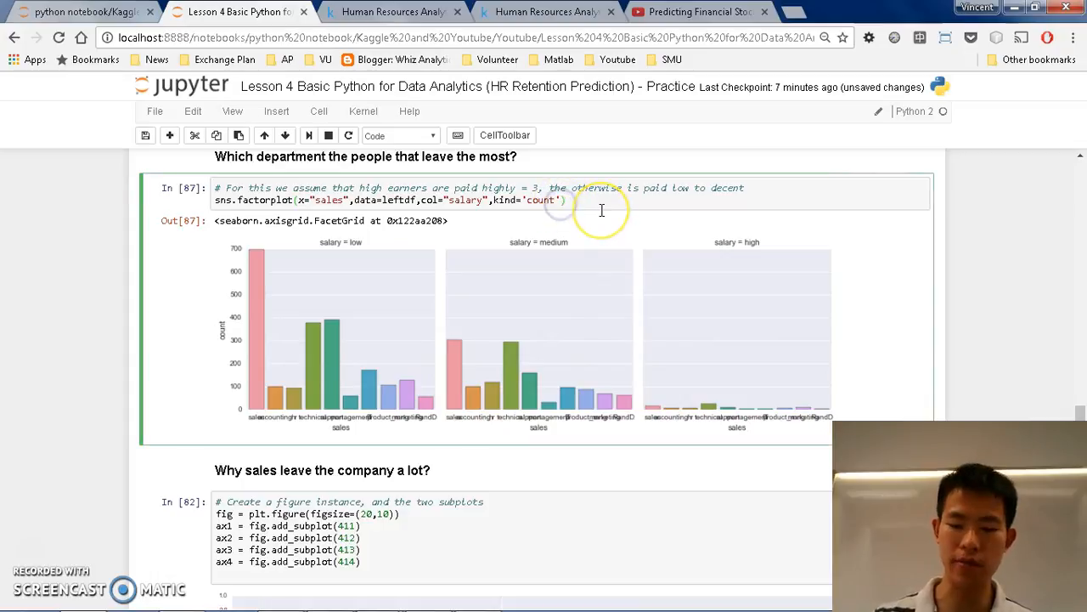
# Step: Add aspect=.8 and size=14 to the department count factorplot call
pyautogui.write(',aspect=.8')
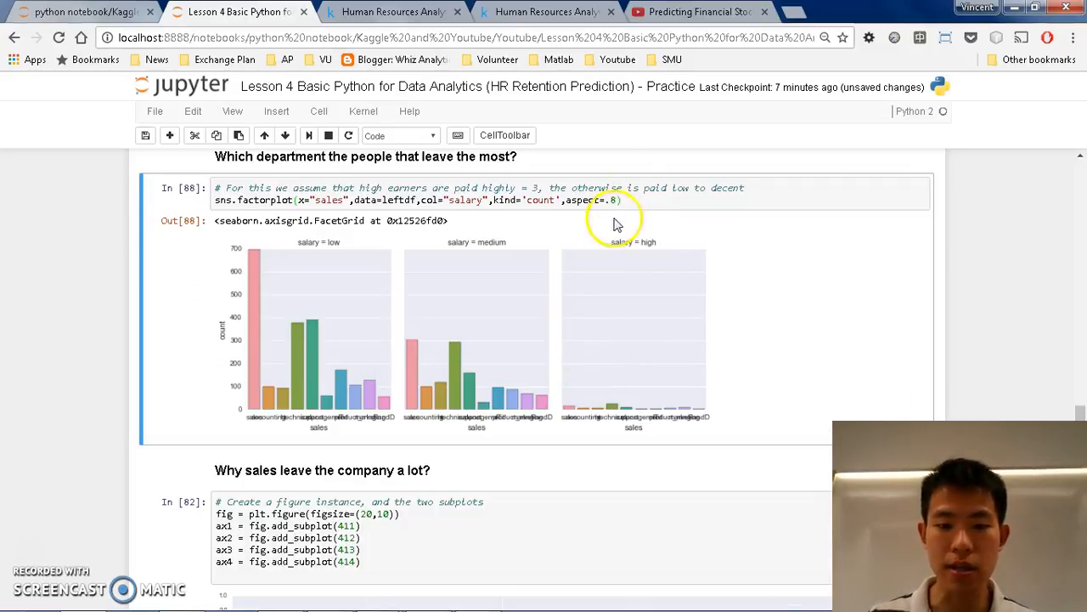
pyautogui.click(616, 201)
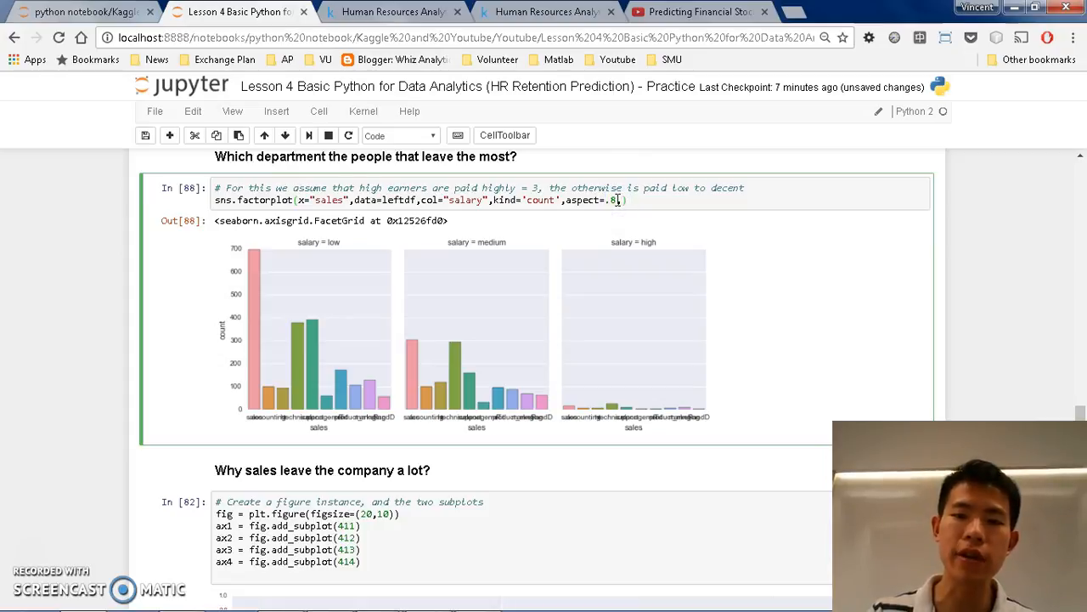
pyautogui.write(',size=14')
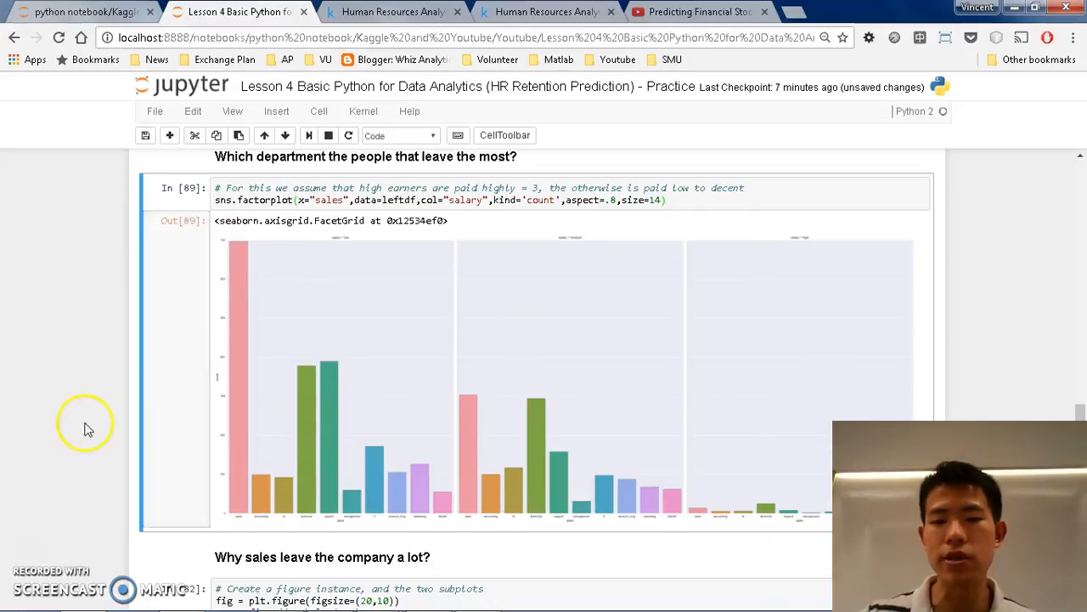
pyautogui.moveTo(680, 238)
pyautogui.write('aspect')
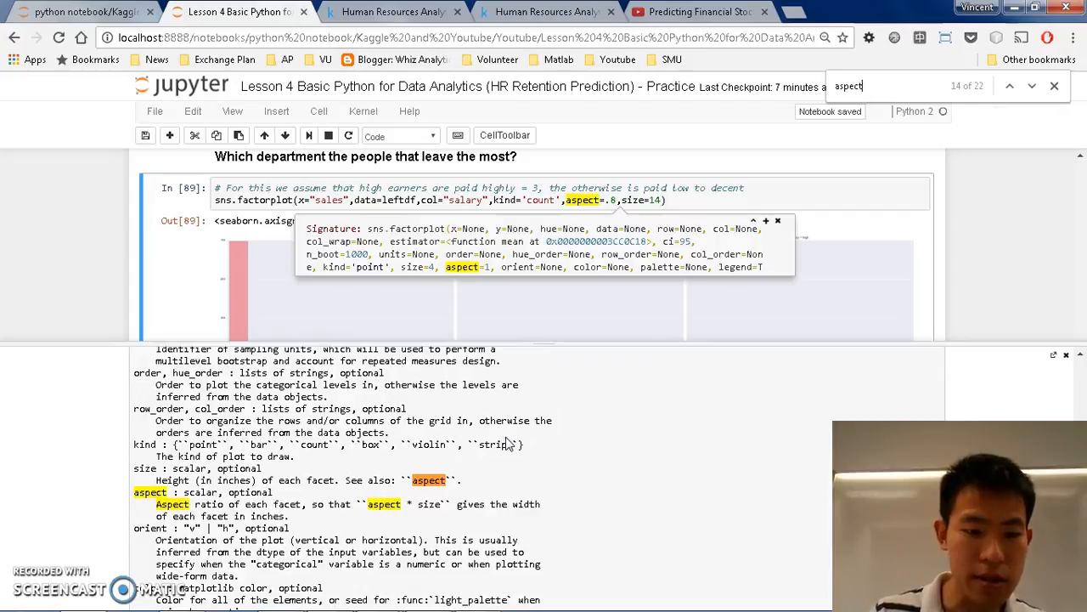
pyautogui.moveTo(155, 504); pyautogui.dragTo(548, 510)
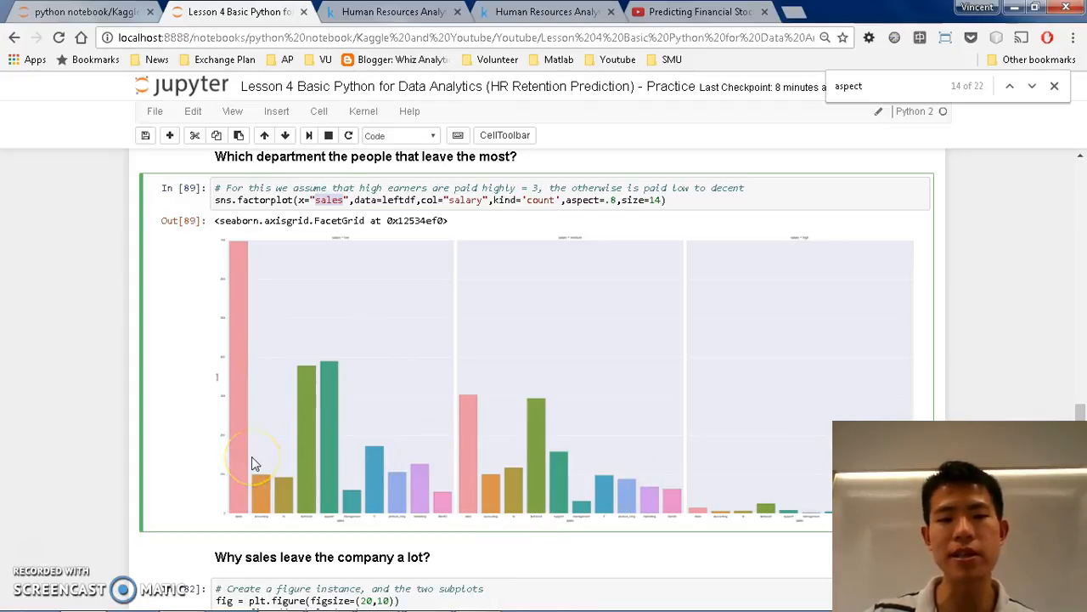
pyautogui.moveTo(435, 378)
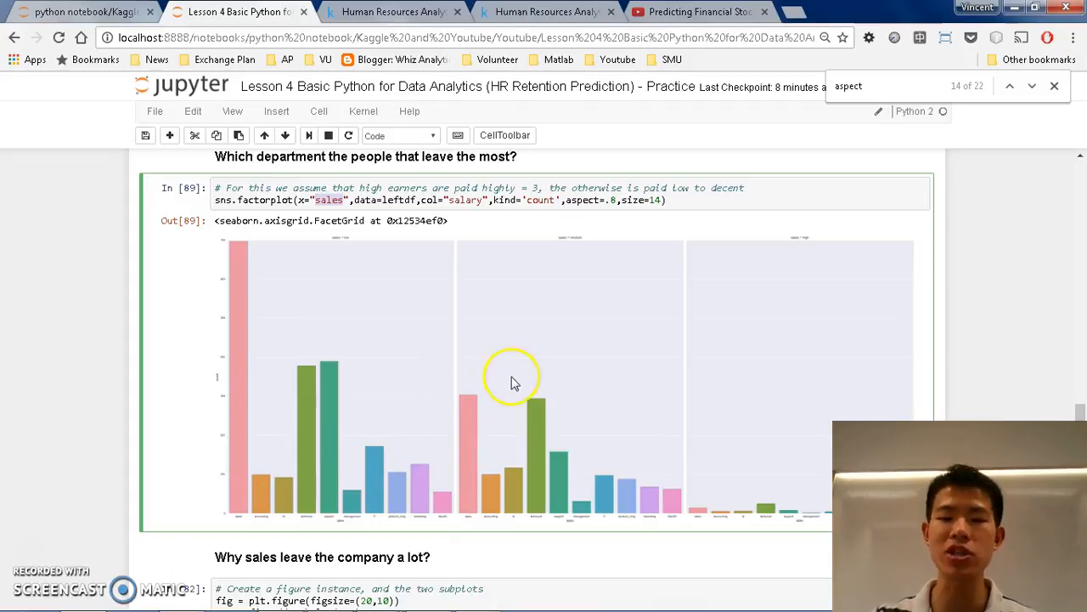
pyautogui.moveTo(550, 403)
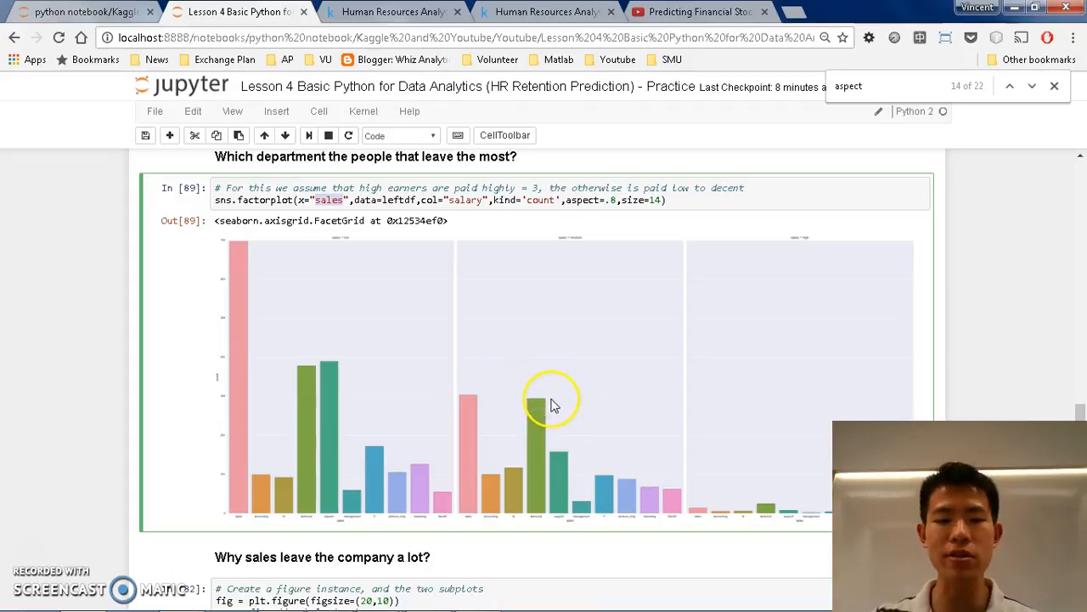
# Step: Under the subplot lines, write sns.barplot(x="sales", y=satisfaction_level) for the sales cell
pyautogui.scroll(-3)
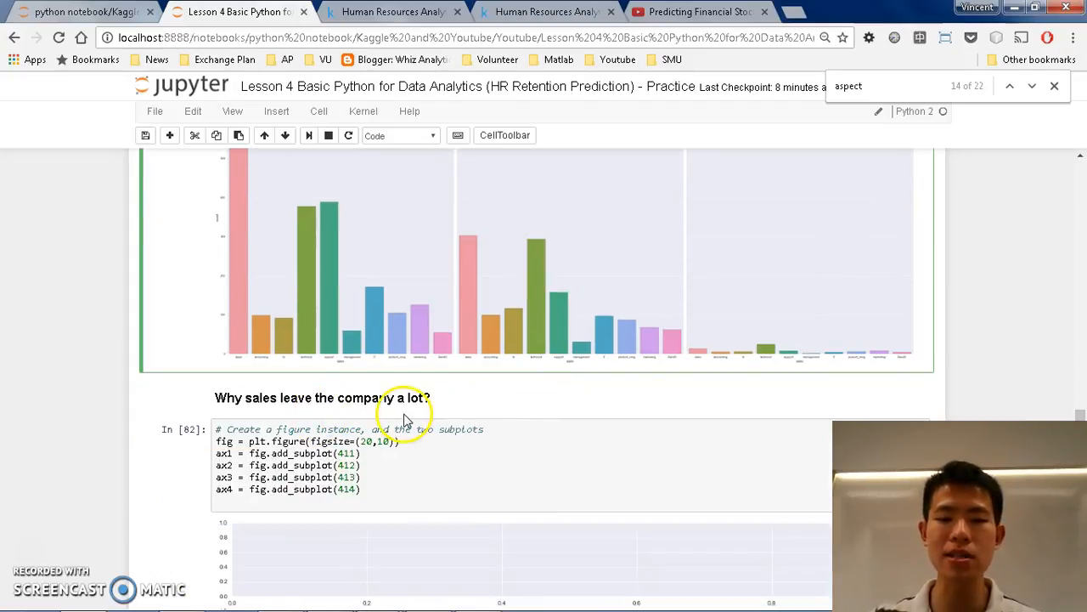
pyautogui.scroll(-3)
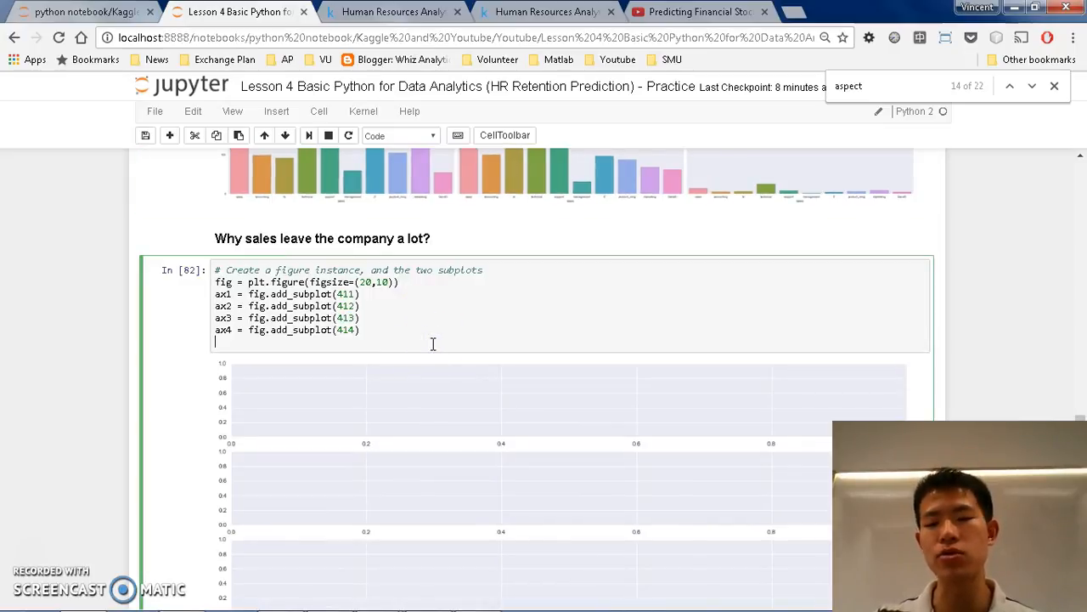
pyautogui.write('s')
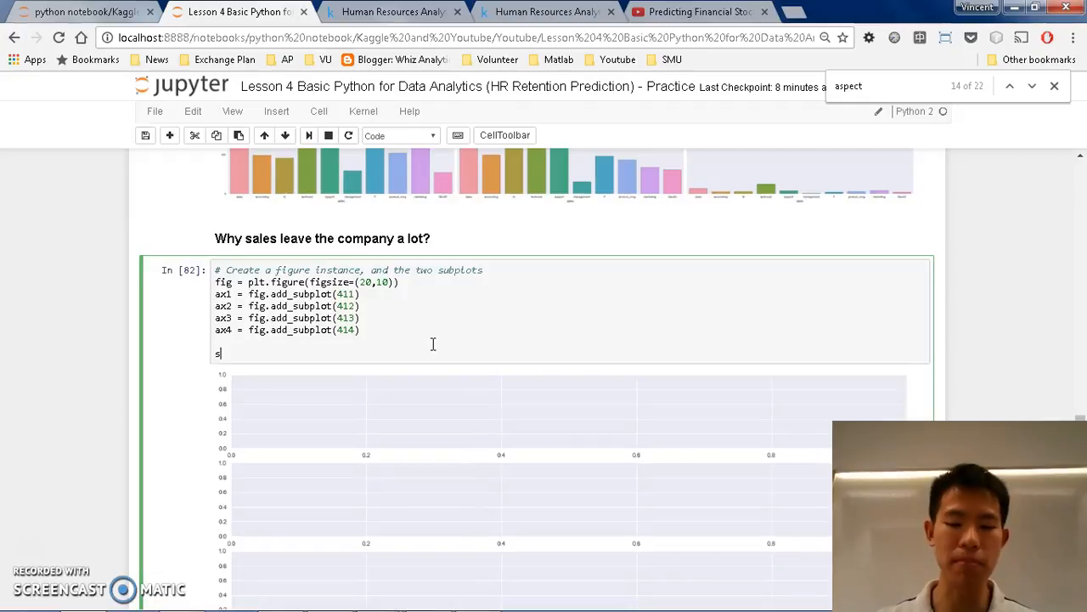
pyautogui.write('ns.')
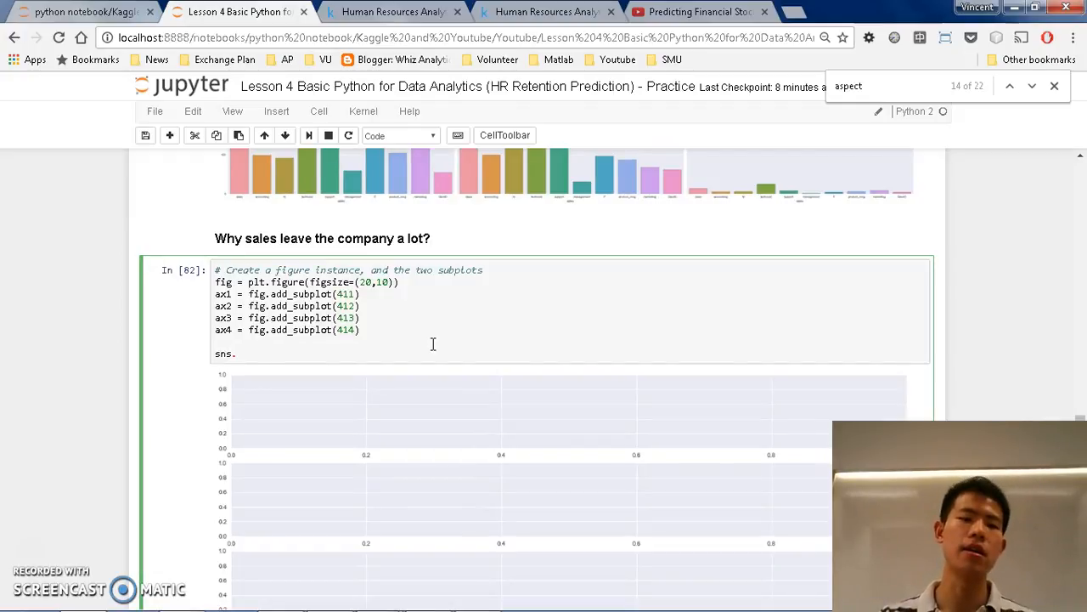
pyautogui.write('bar')
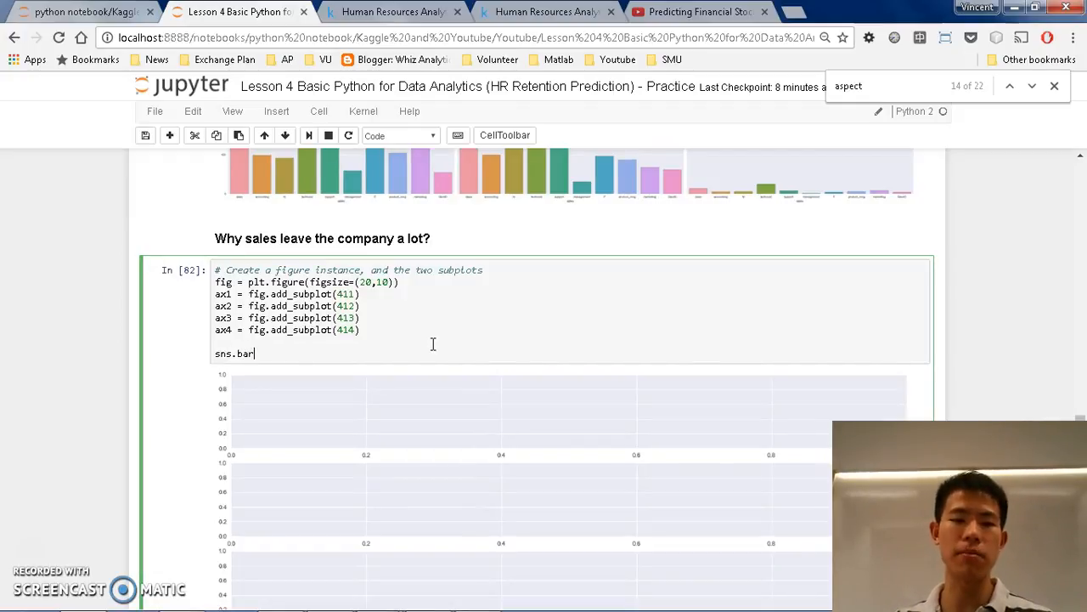
pyautogui.write('plot')
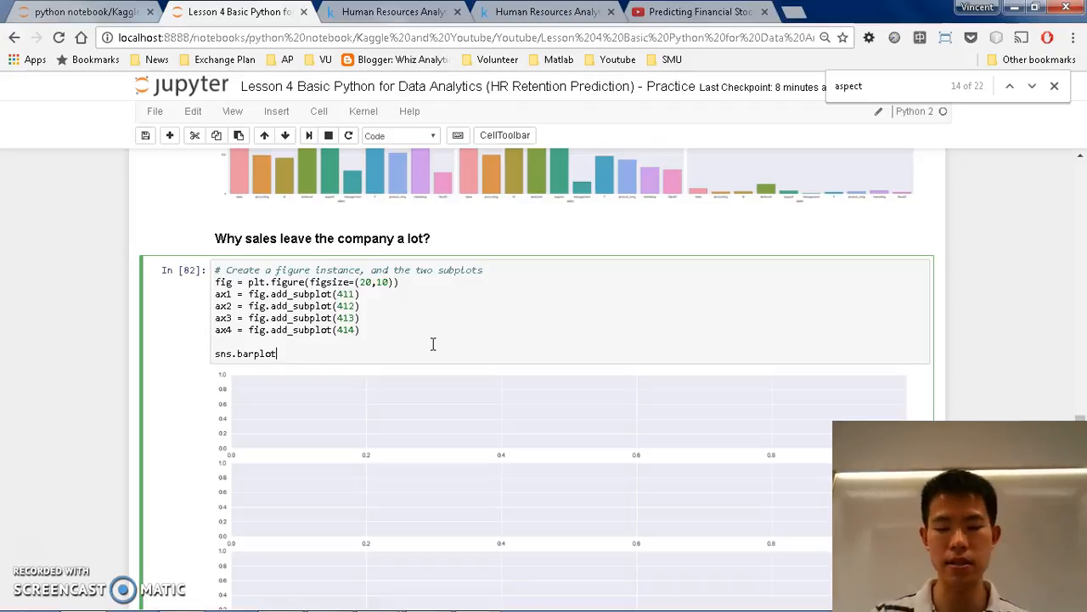
pyautogui.write('()')
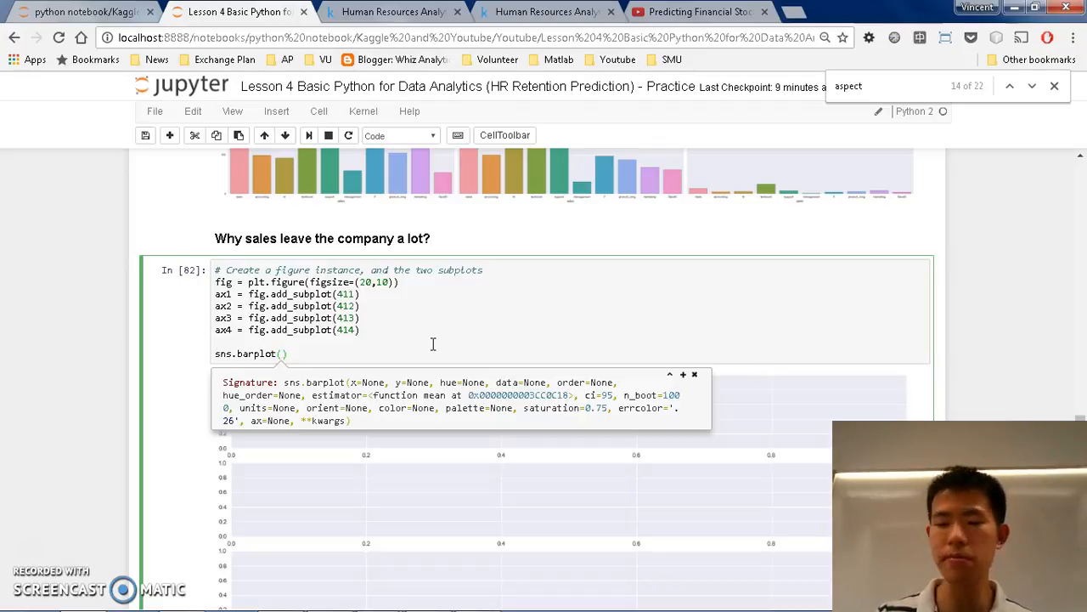
pyautogui.write('x="')
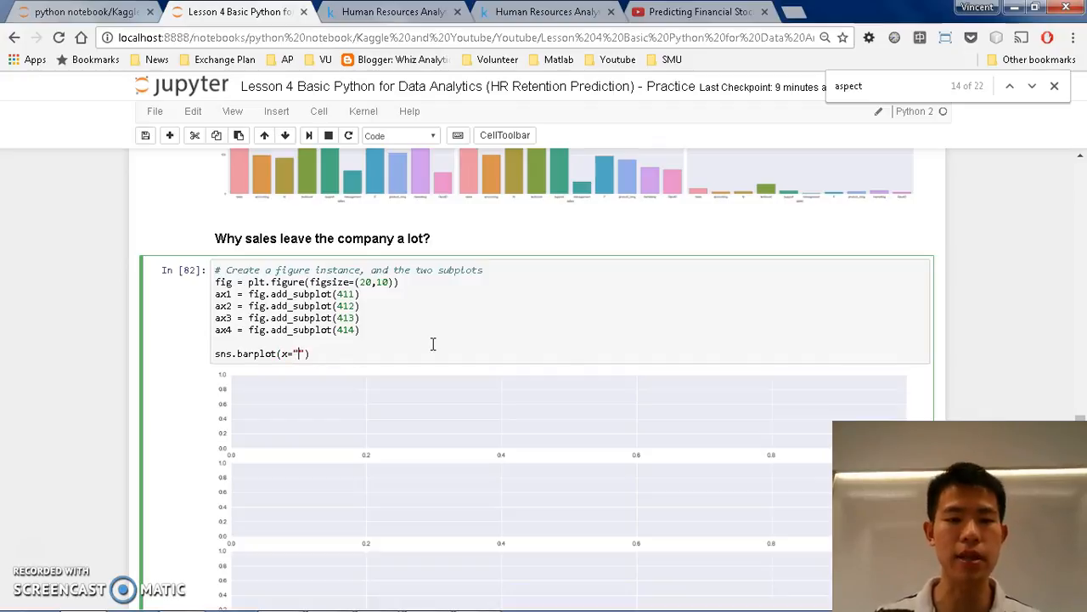
pyautogui.write('sales",')
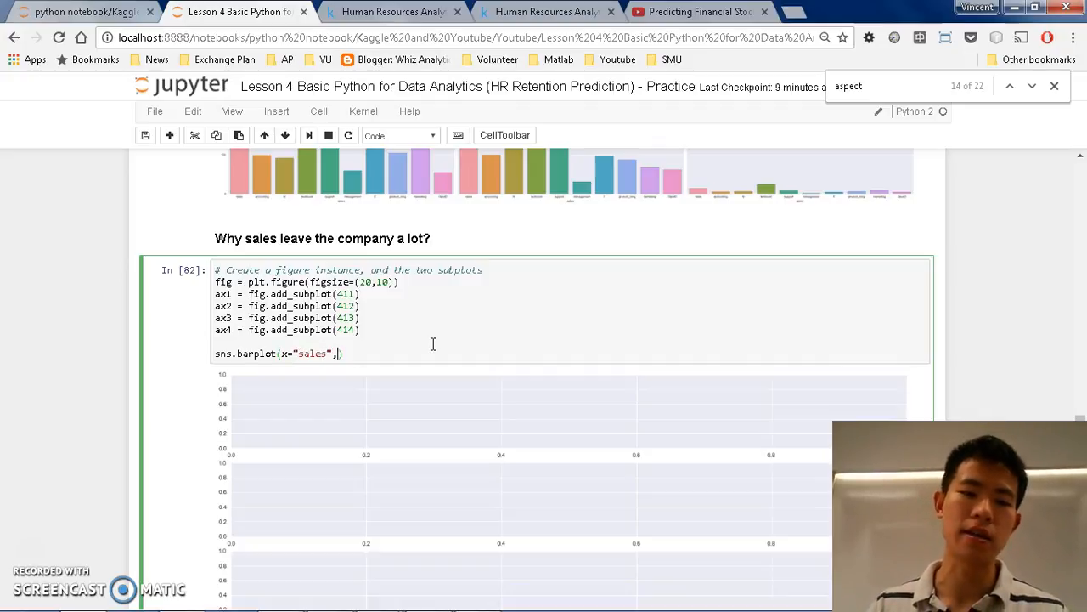
pyautogui.write('y=')
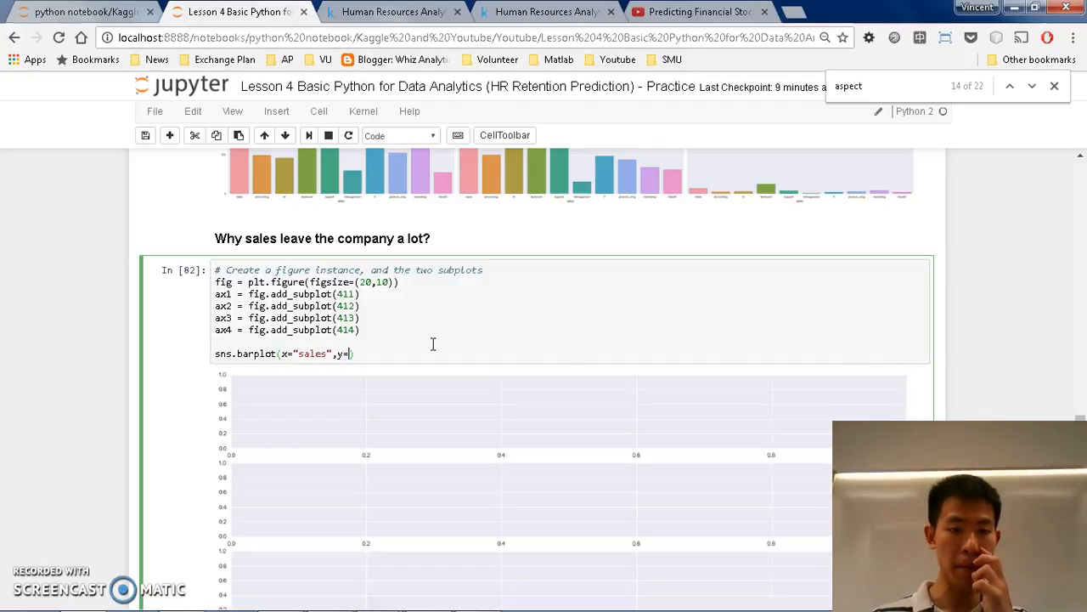
pyautogui.write('satf')
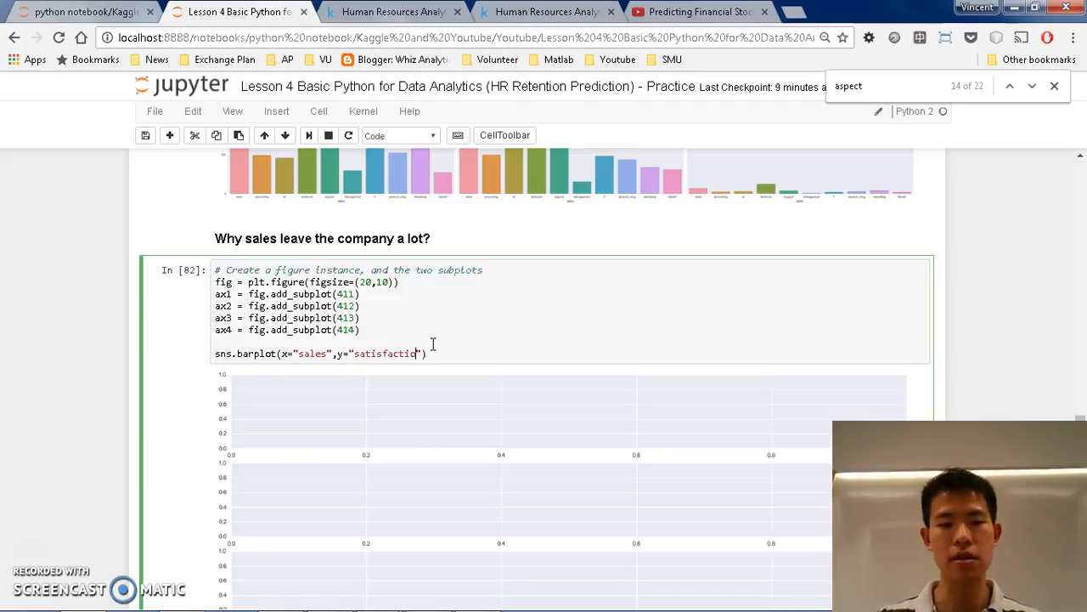
pyautogui.write('_level')
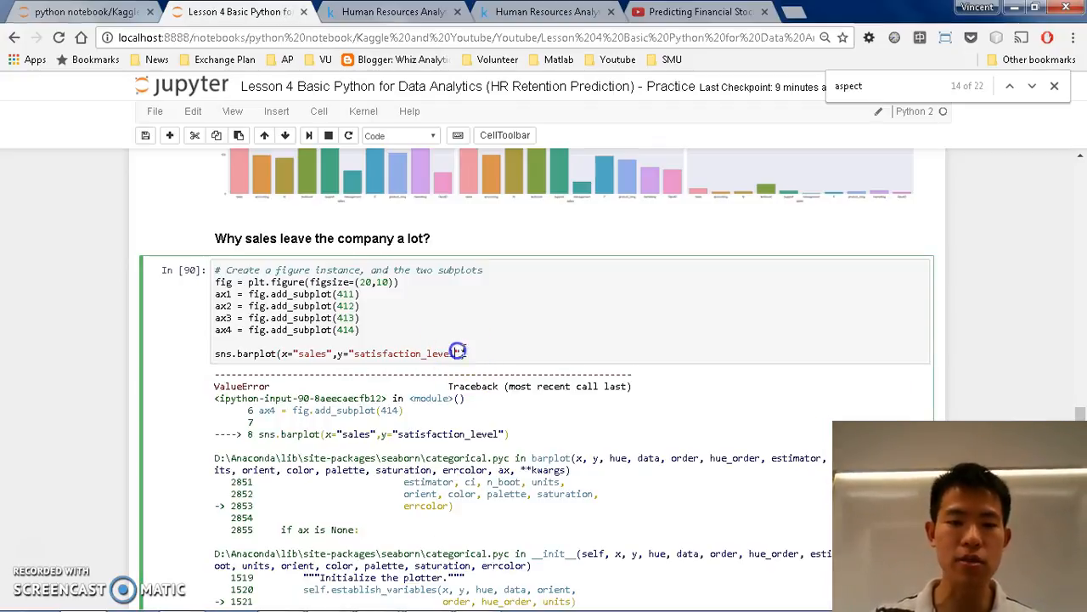
# Step: Add data=leftdf and ax=ax1 to the satisfaction_level barplot call
pyautogui.write(',')
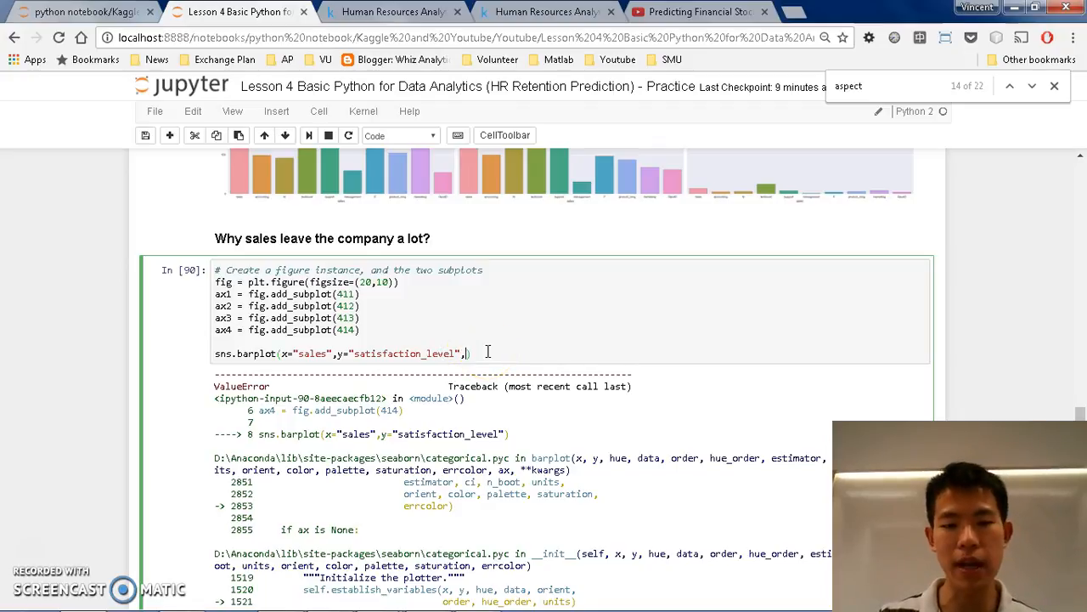
pyautogui.write(',ax=ax1')
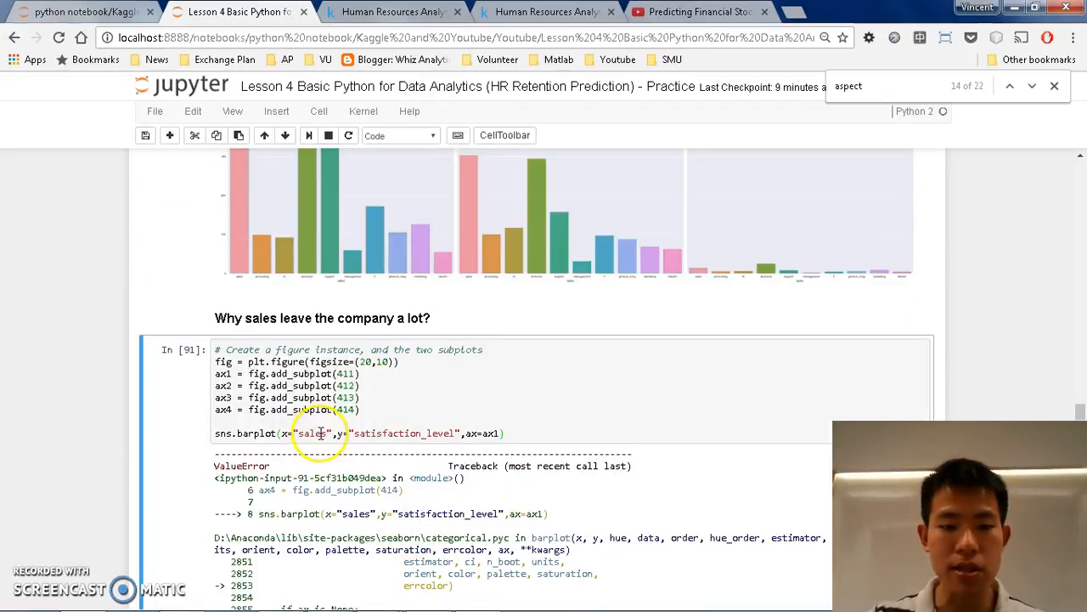
pyautogui.click(557, 353)
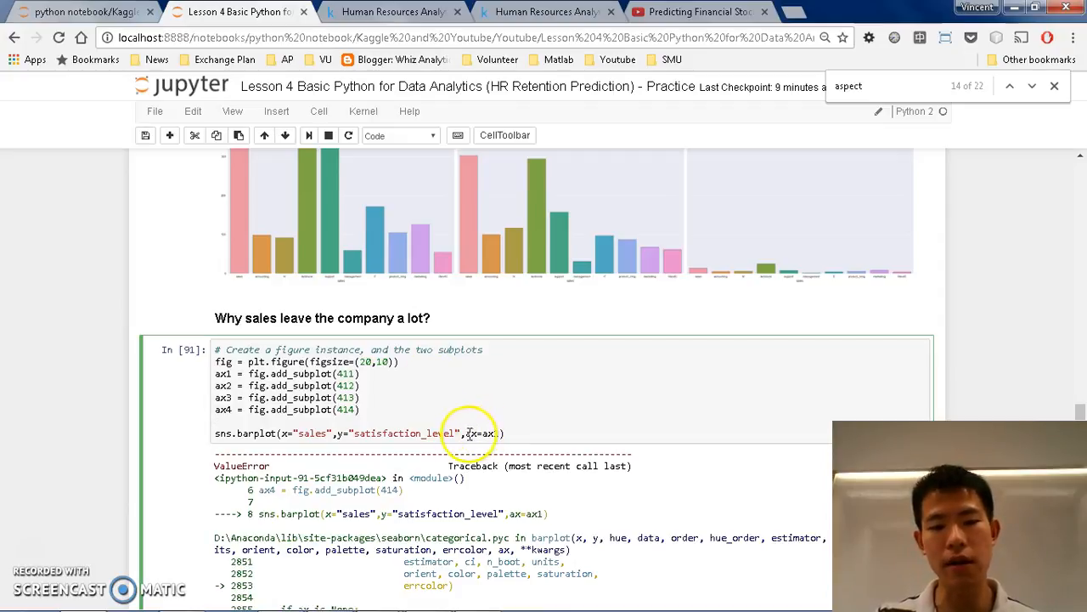
pyautogui.write('data=')
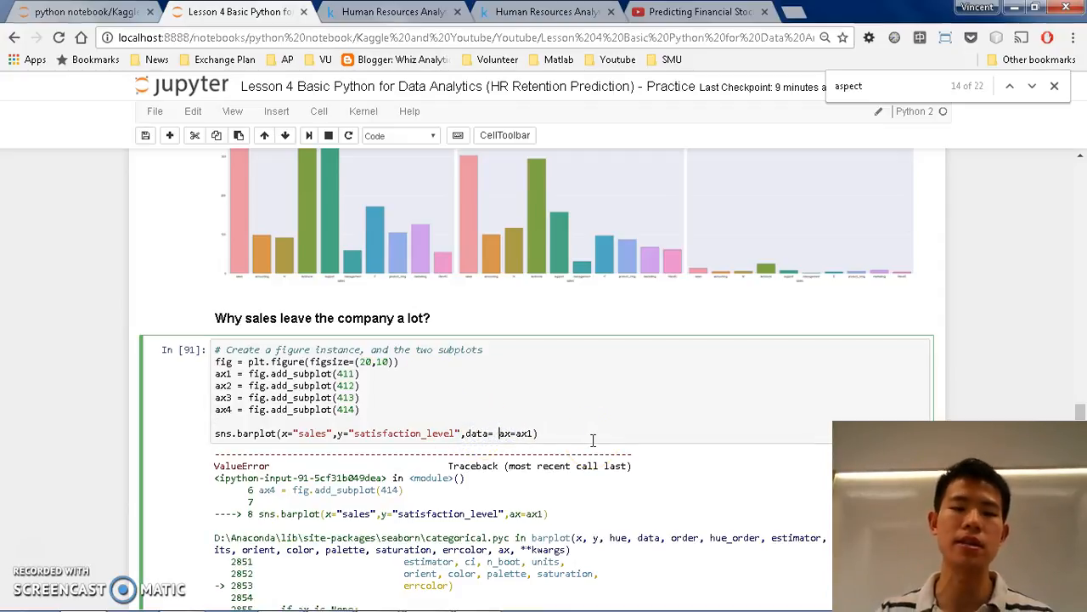
pyautogui.write('leftdf,')
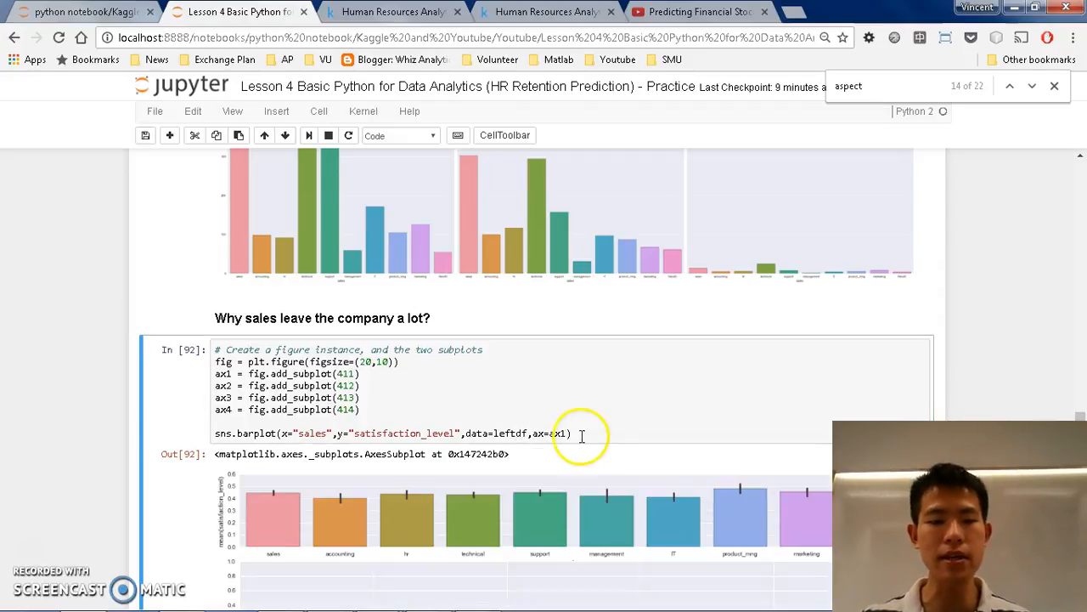
pyautogui.scroll(-3)
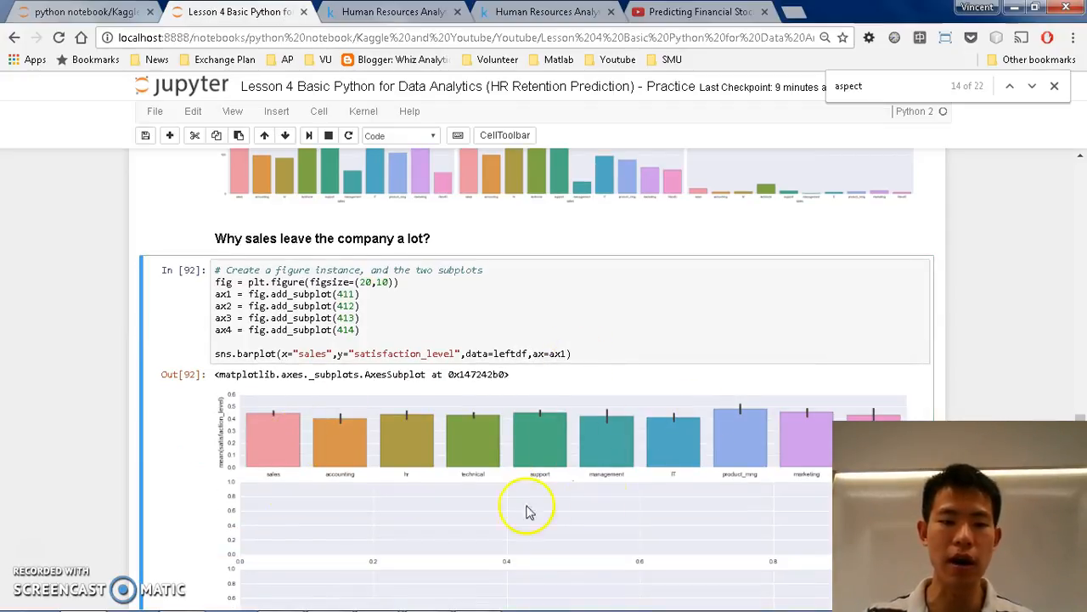
pyautogui.moveTo(790, 459)
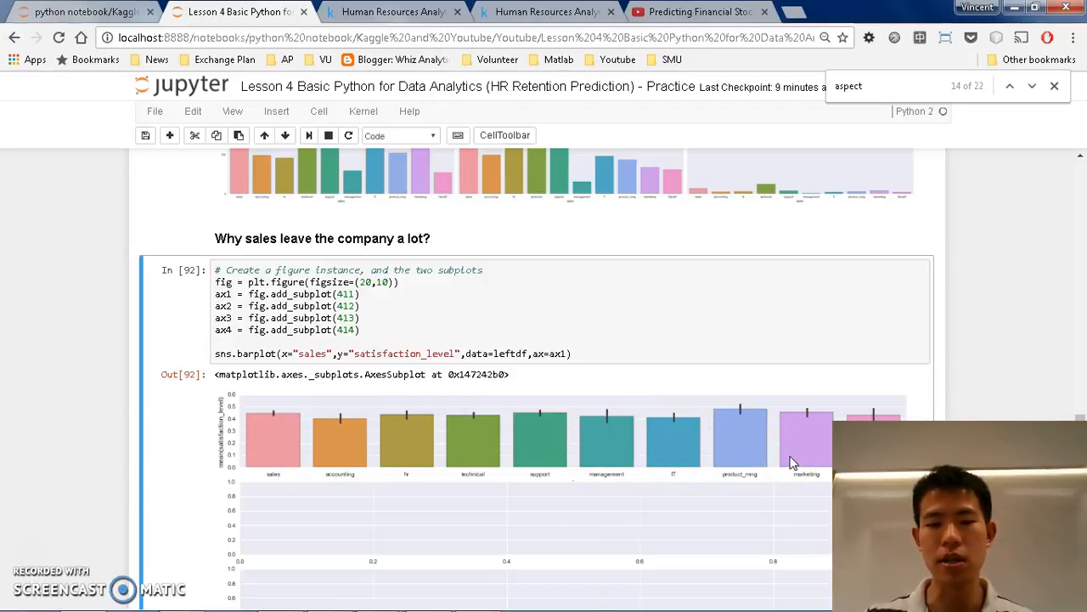
pyautogui.moveTo(289, 429)
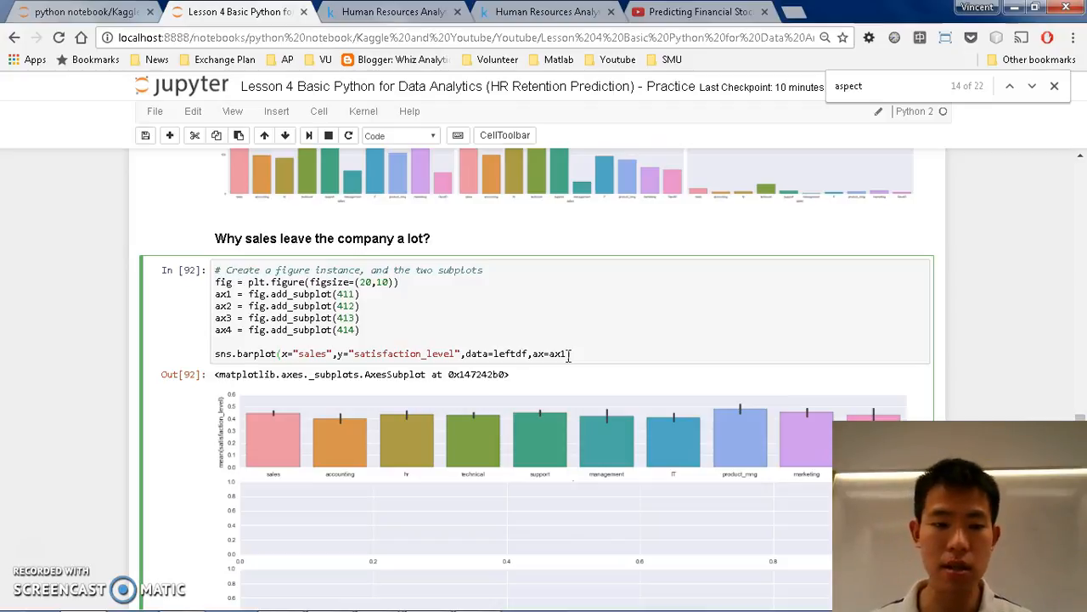
pyautogui.moveTo(617, 354)
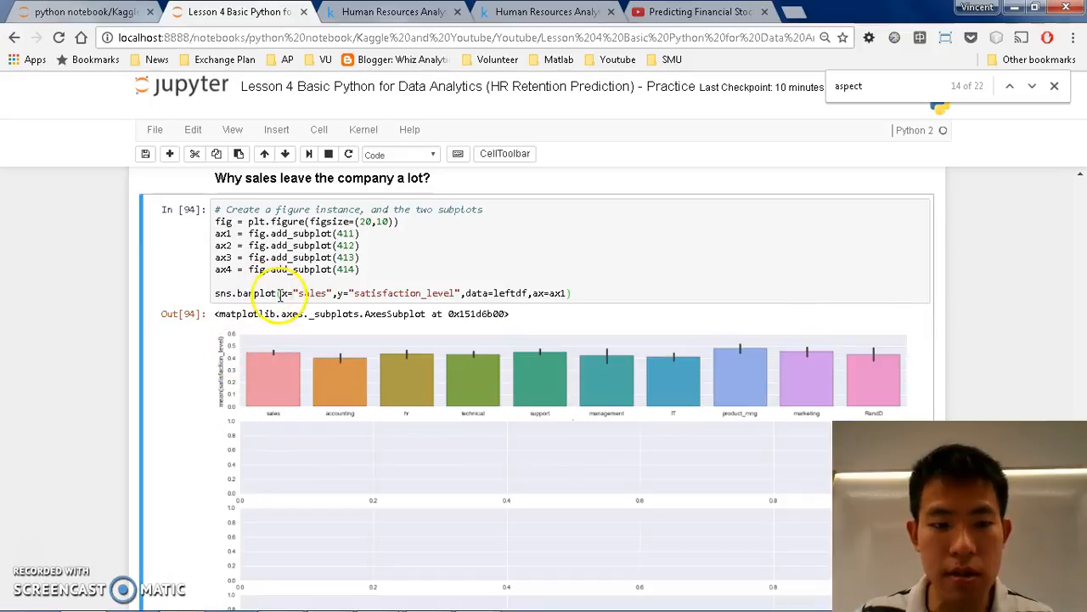
# Step: Add orient='v' to the satisfaction barplot and rerun the cell
pyautogui.click(565, 293)
pyautogui.write(',')
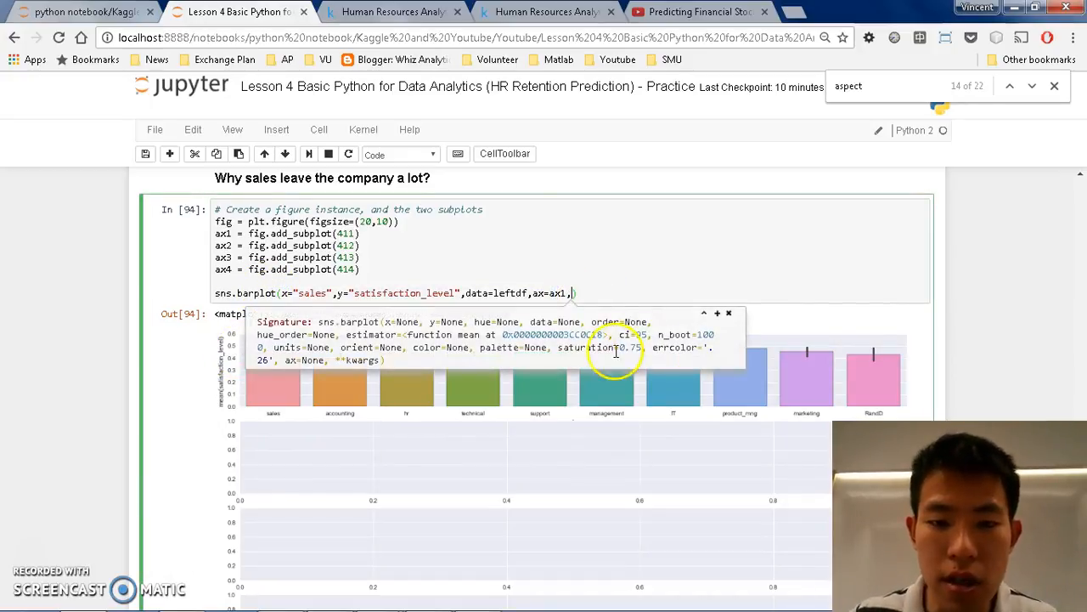
pyautogui.moveTo(489, 365)
pyautogui.write("orient='v'")
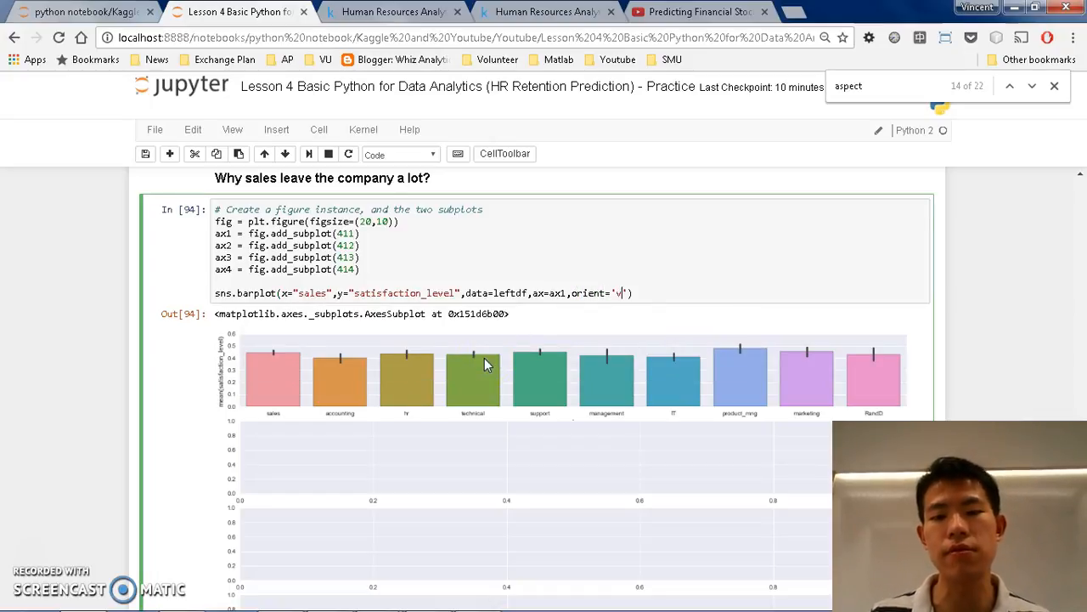
pyautogui.press('shift+enter')
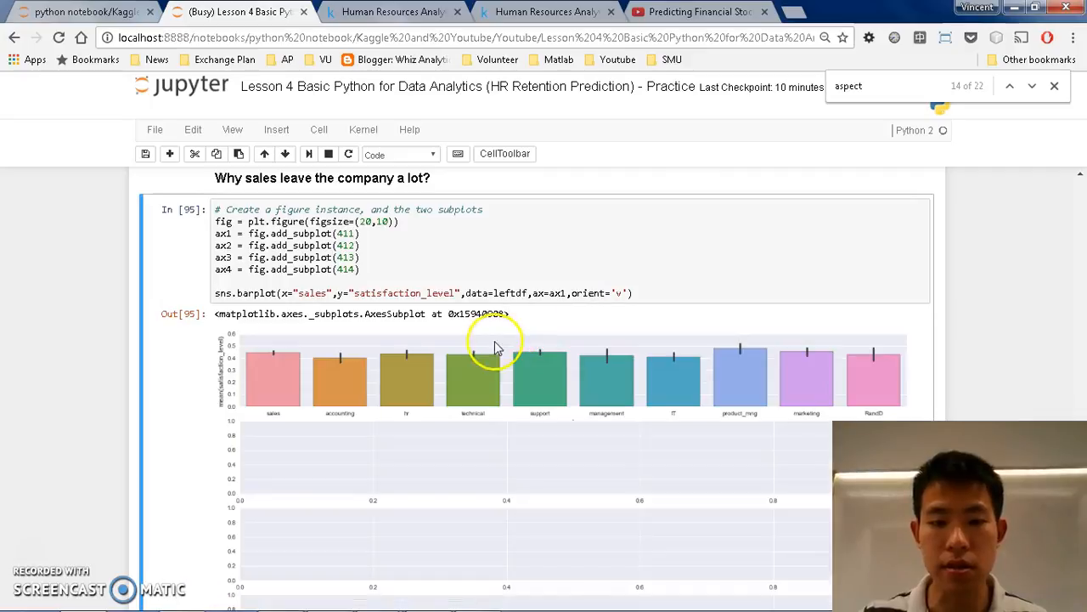
pyautogui.click(626, 293)
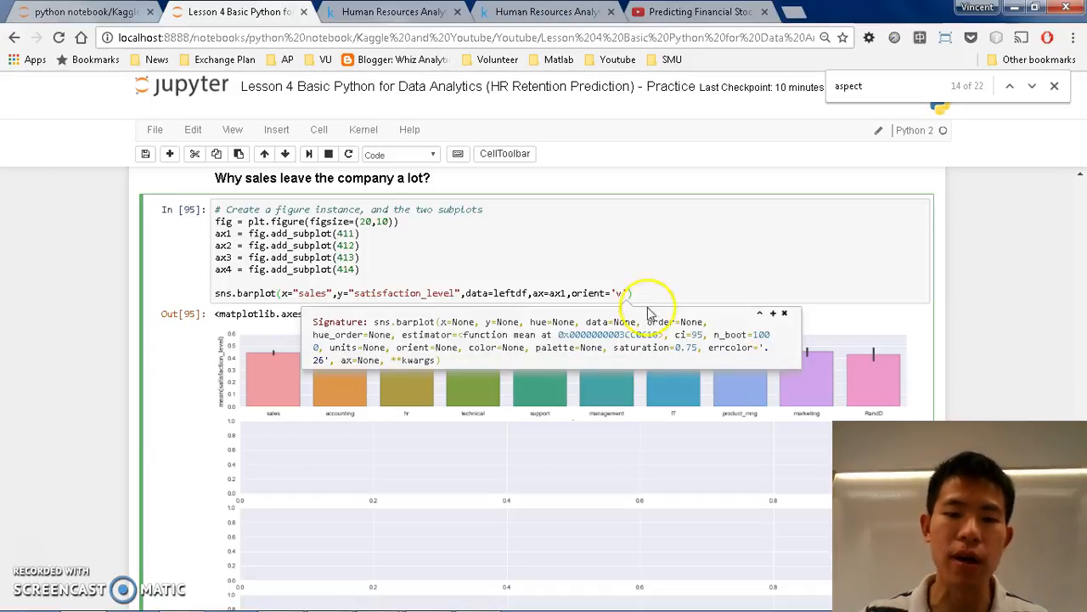
pyautogui.moveTo(34, 544)
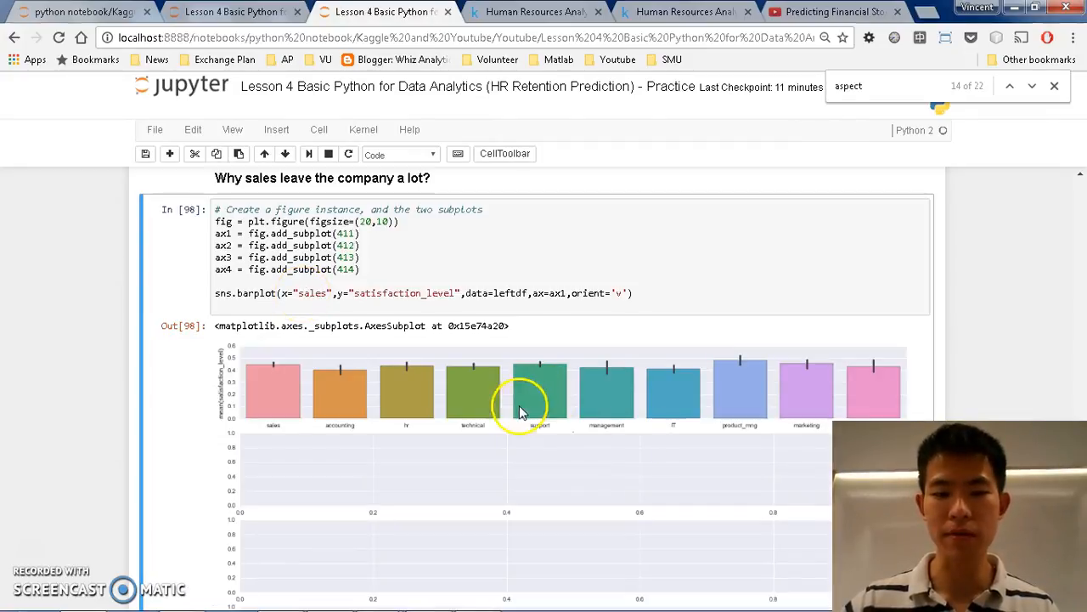
pyautogui.moveTo(541, 403)
pyautogui.write('ox')
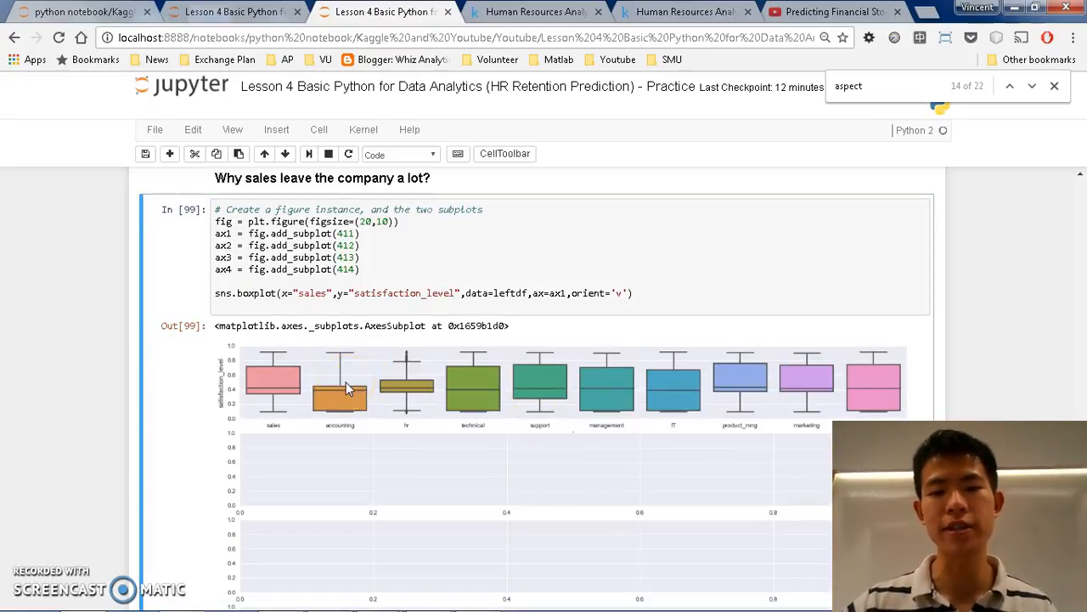
# Step: Drop orient and paste the boxplot line sns.boxplot(x="sales", y="satisfaction_level", data=leftdf, ax=ax1)
pyautogui.click(567, 293)
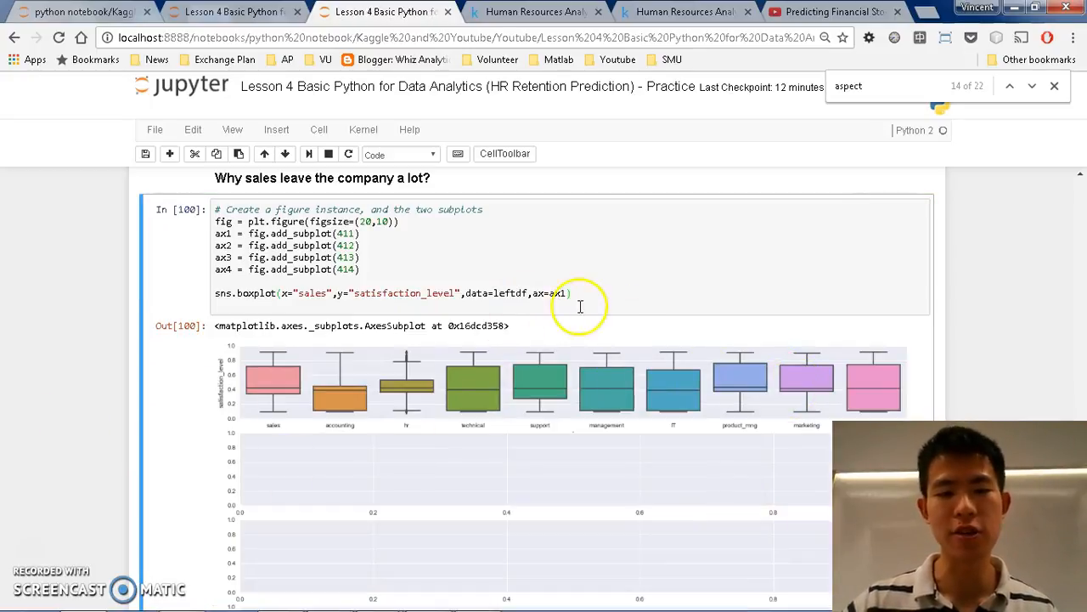
pyautogui.scroll(-3)
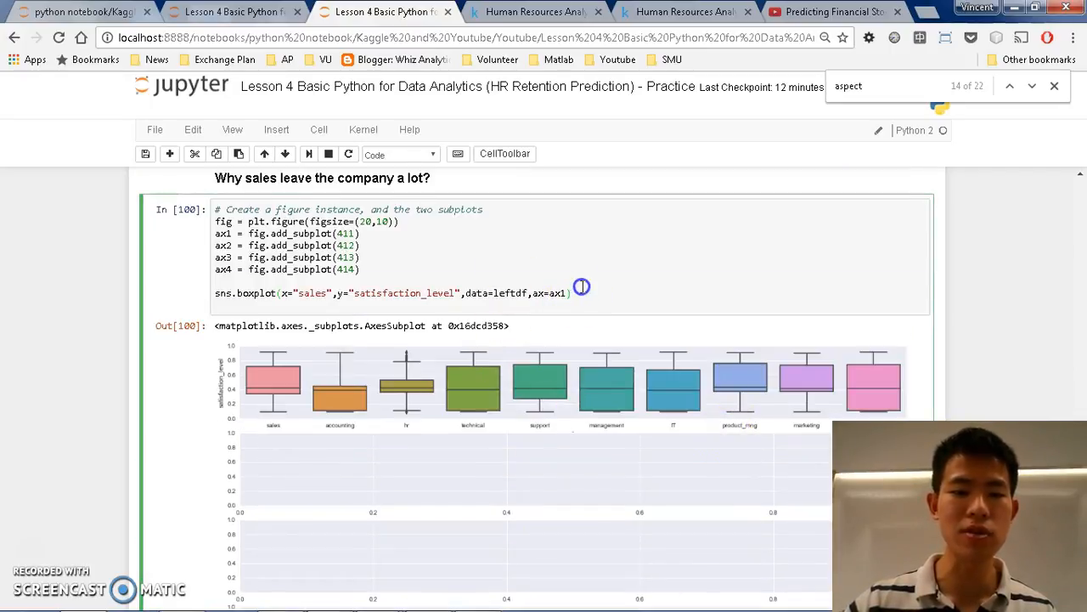
pyautogui.write('sns.boxplot(x="sales",y="satisfaction_level",data=leftdf,ax=ax1)')
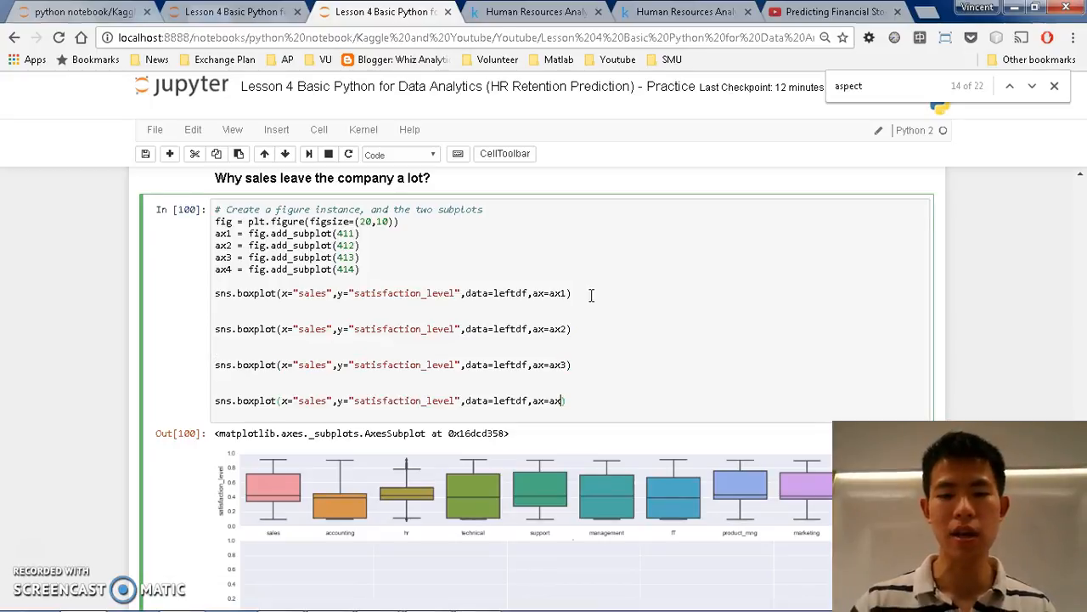
# Step: Replace satisfaction_level with number_project in the second boxplot and average_montly_hours in the fourth
pyautogui.doubleClick(405, 329)
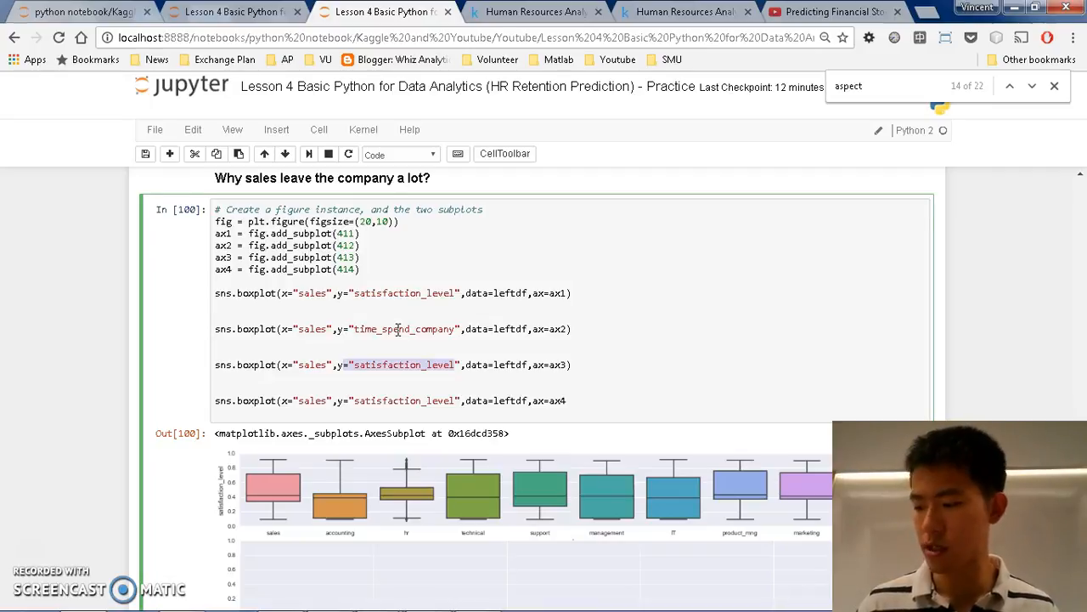
pyautogui.write('number_proje')
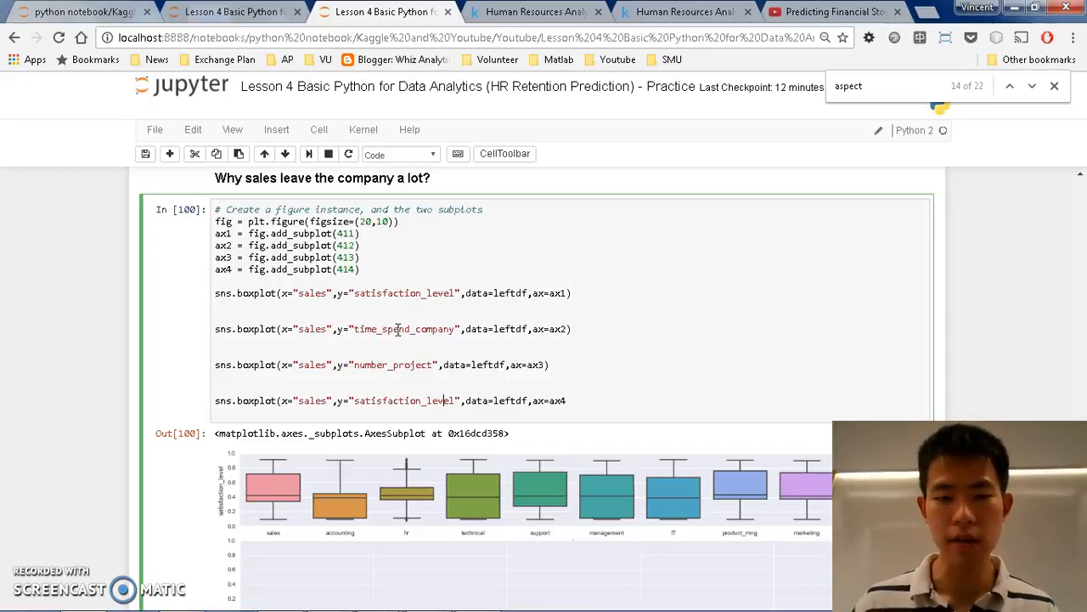
pyautogui.doubleClick(405, 400)
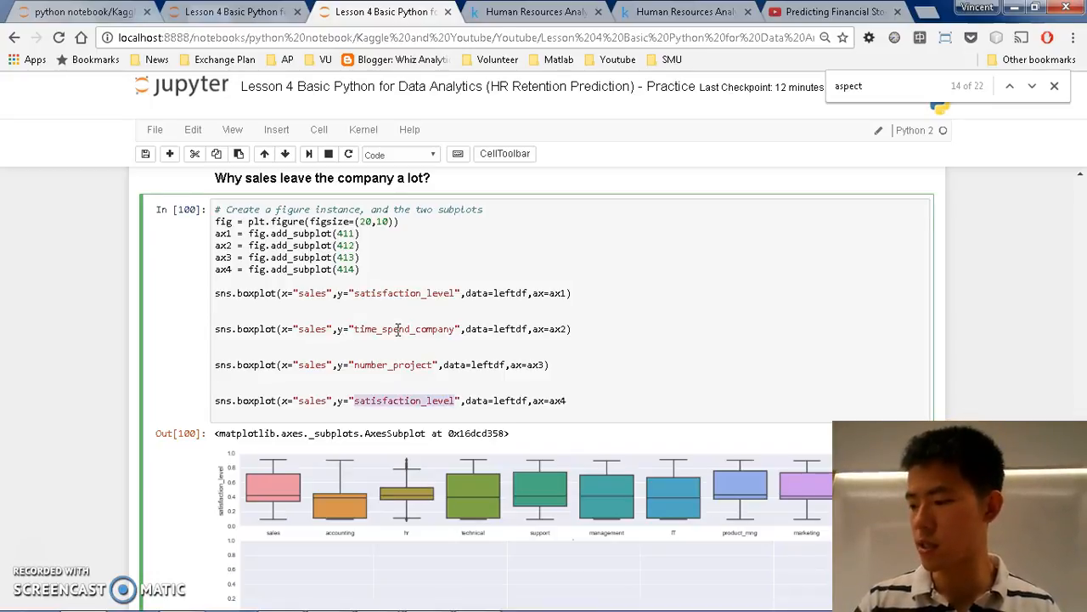
pyautogui.write('a')
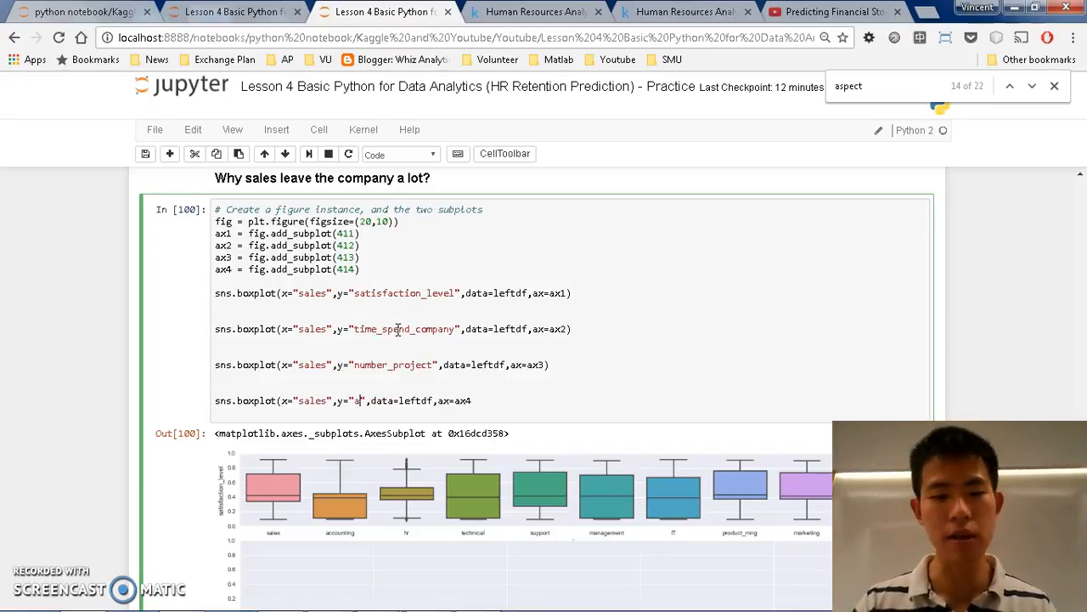
pyautogui.write('average_monthly')
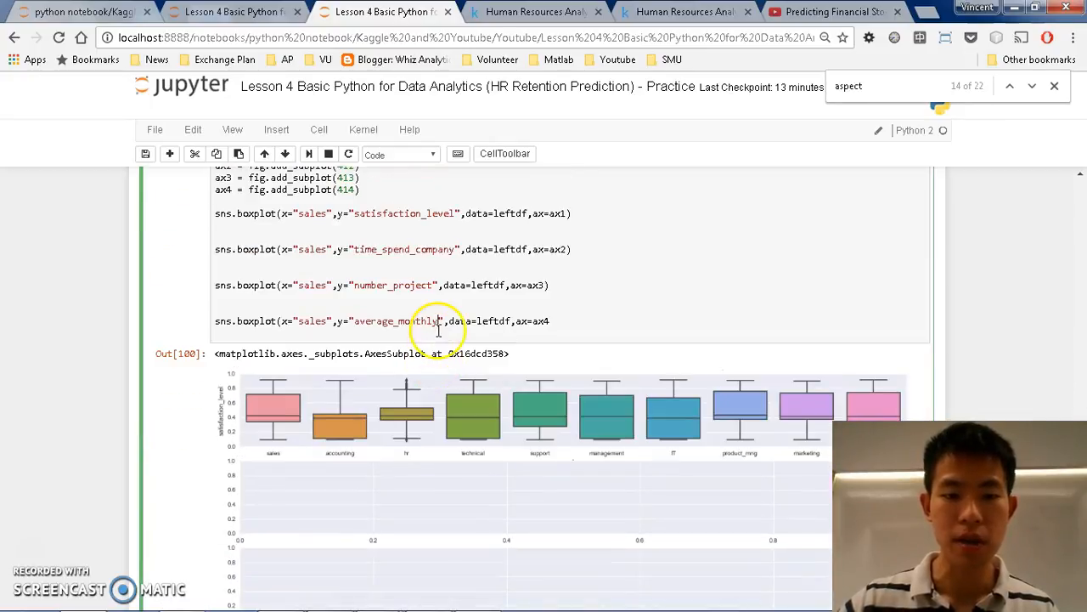
pyautogui.write('lef')
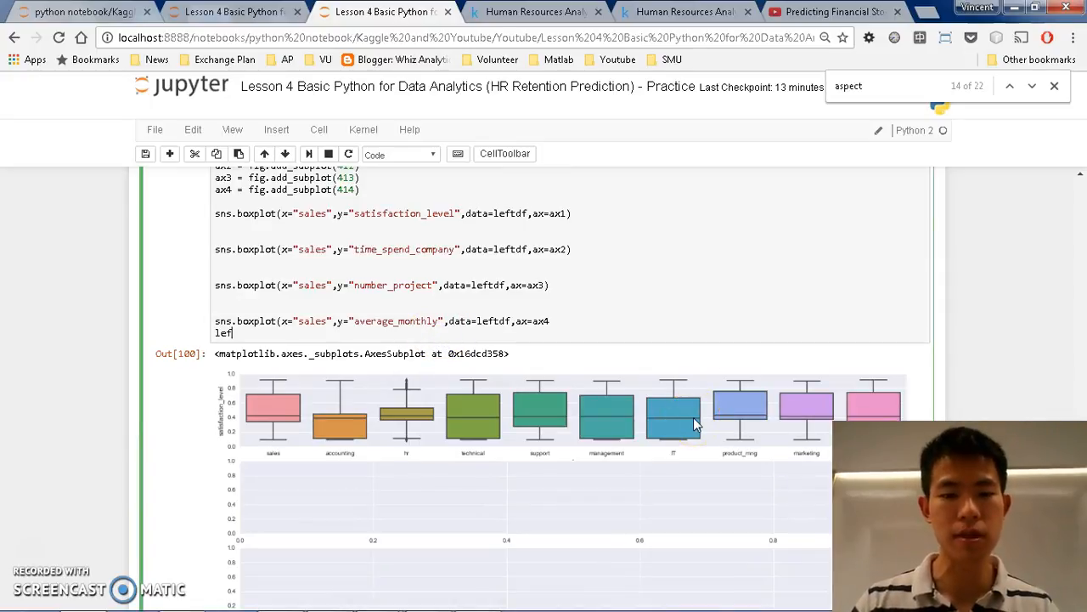
pyautogui.write('tdf.a')
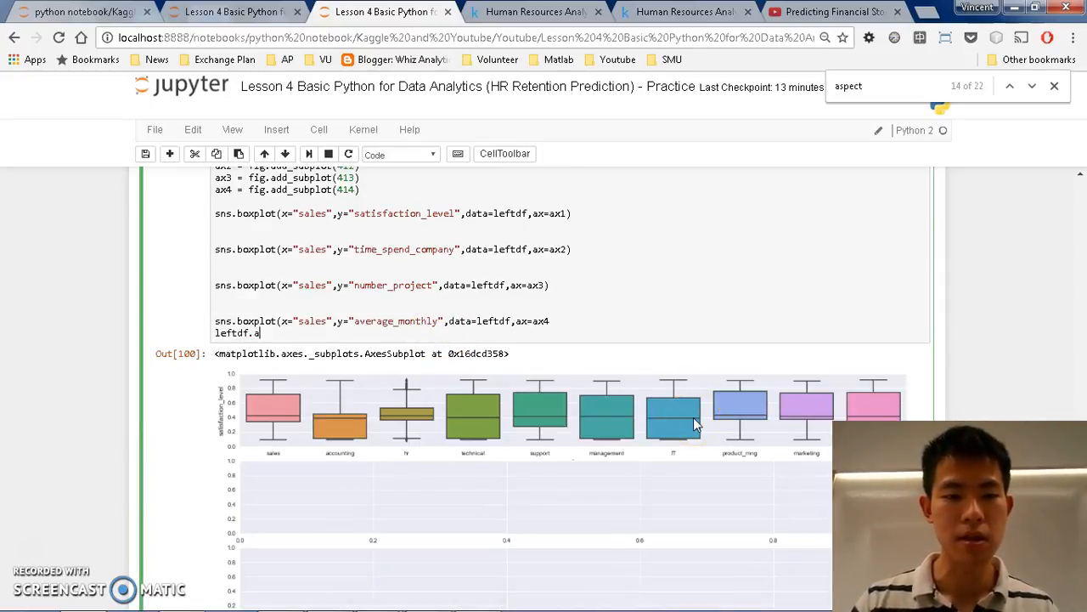
pyautogui.write('verage_montly_hours')
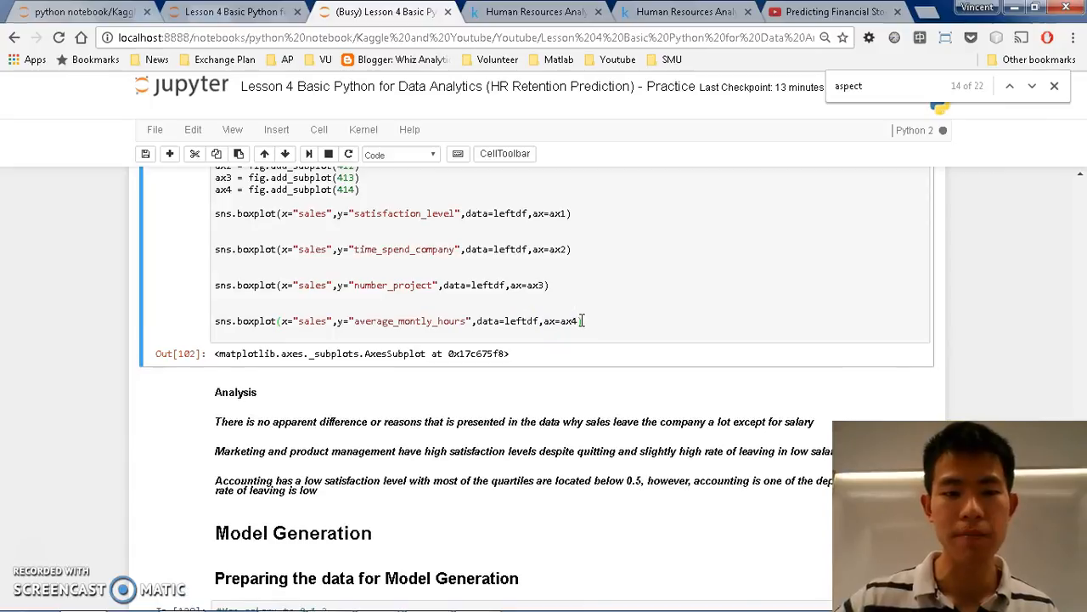
# Step: Scroll back to the boxplot cell and type last_eval into the code
pyautogui.scroll(-3)
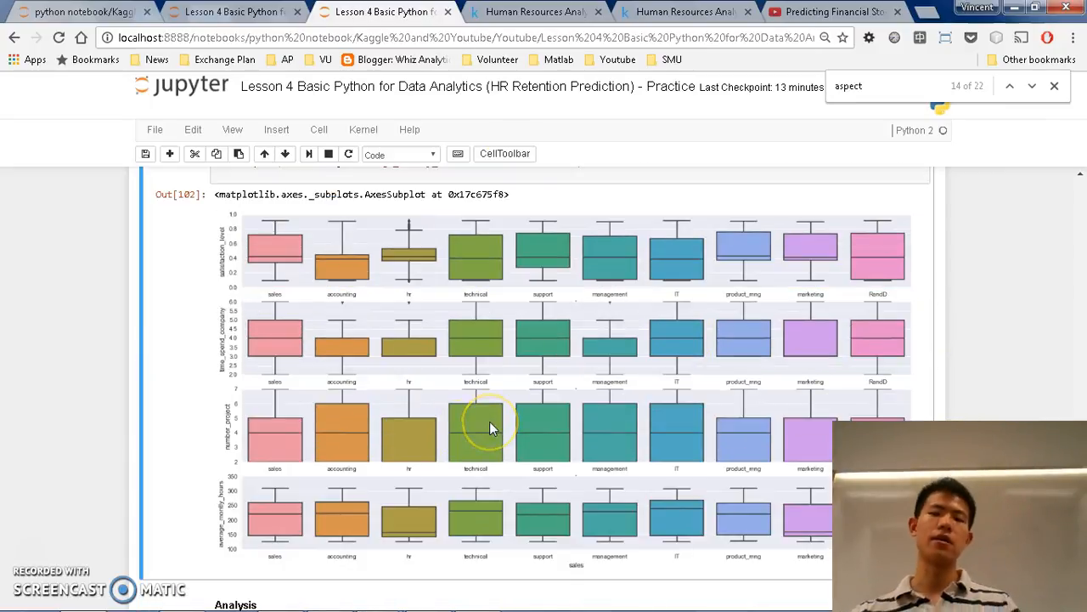
pyautogui.moveTo(284, 331)
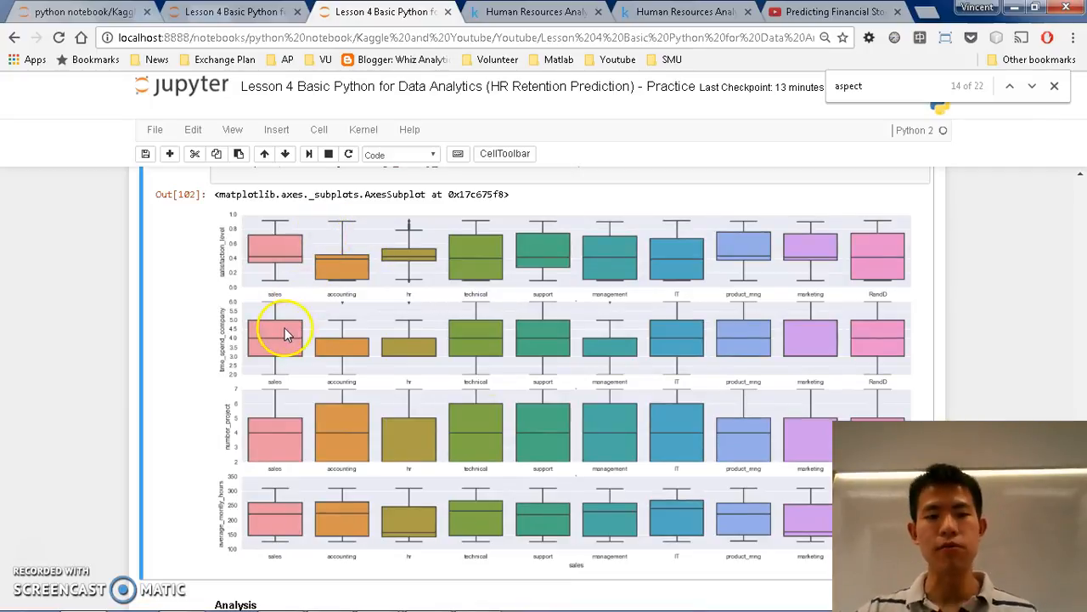
pyautogui.moveTo(253, 247)
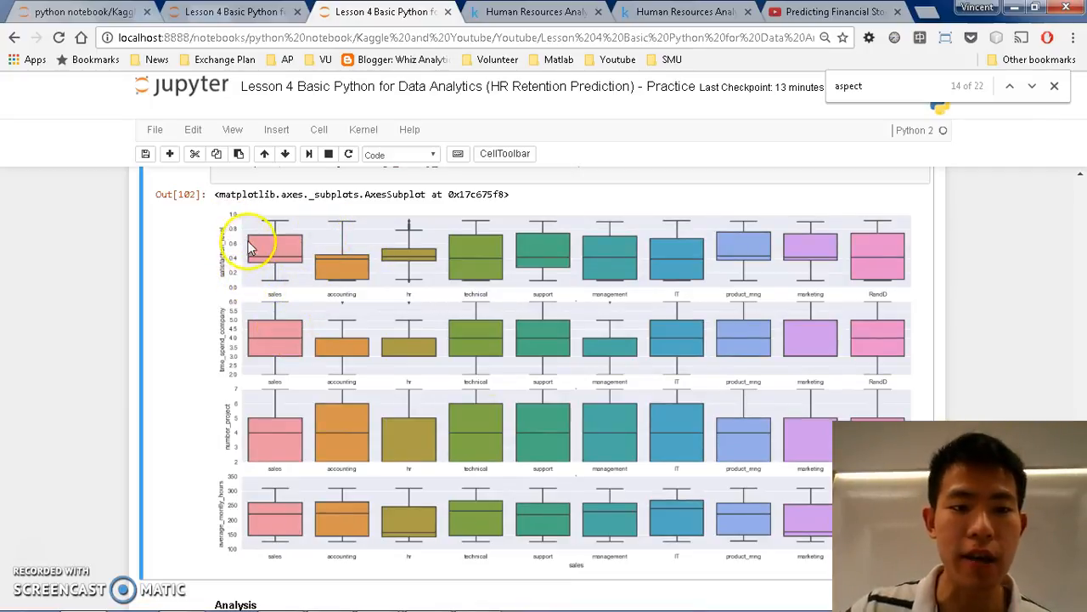
pyautogui.moveTo(301, 285)
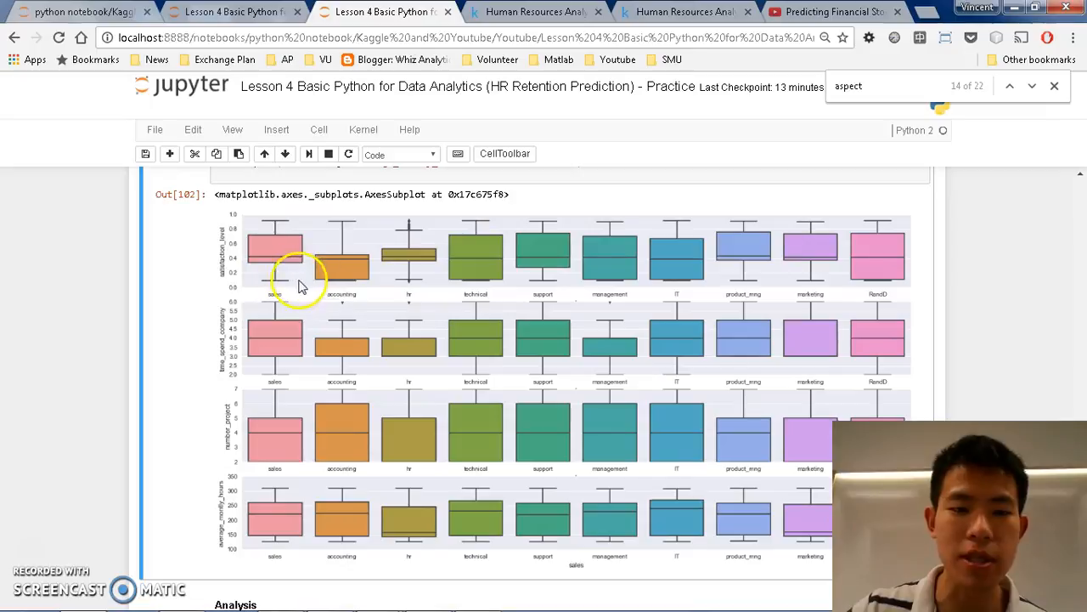
pyautogui.moveTo(325, 266)
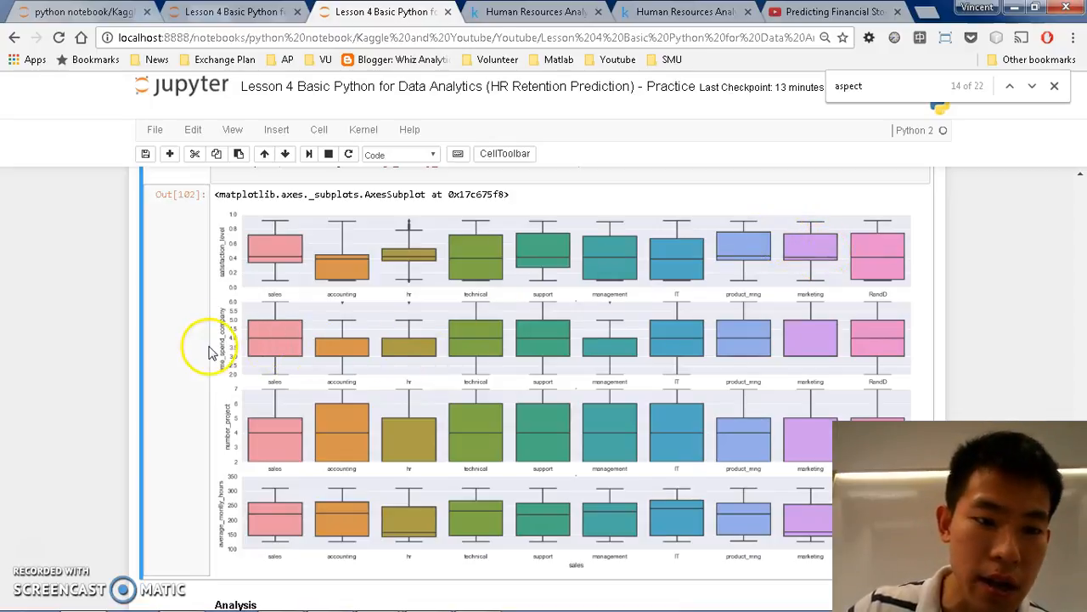
pyautogui.moveTo(257, 461)
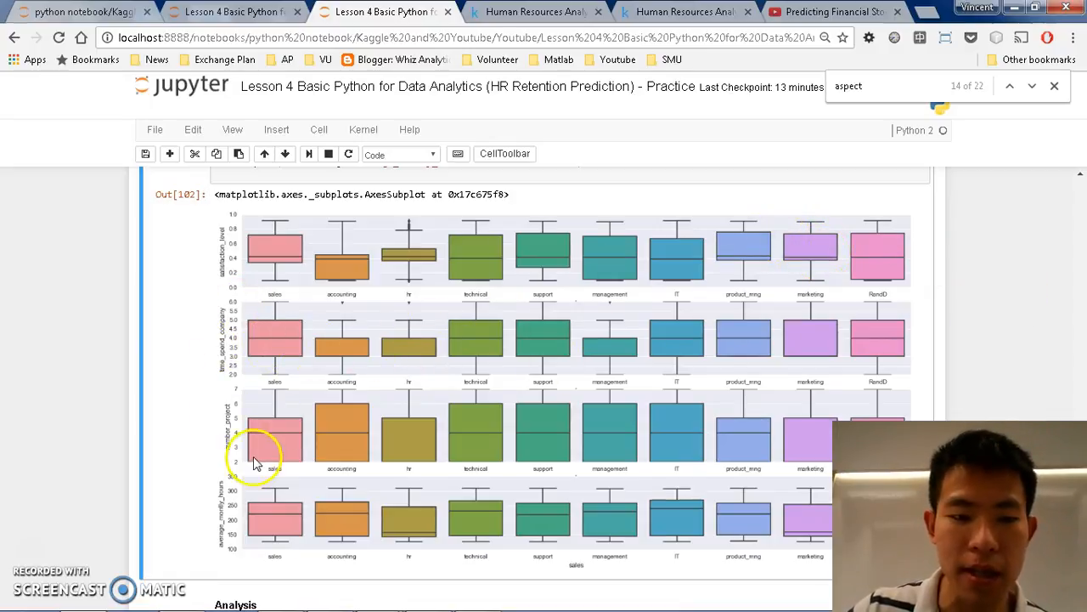
pyautogui.moveTo(247, 514)
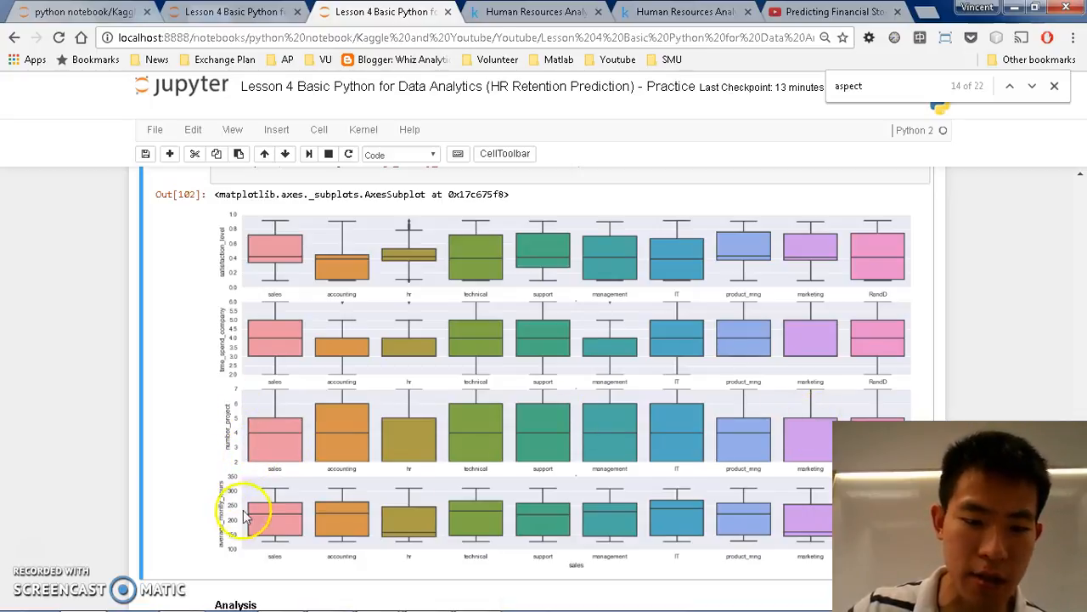
pyautogui.moveTo(795, 510)
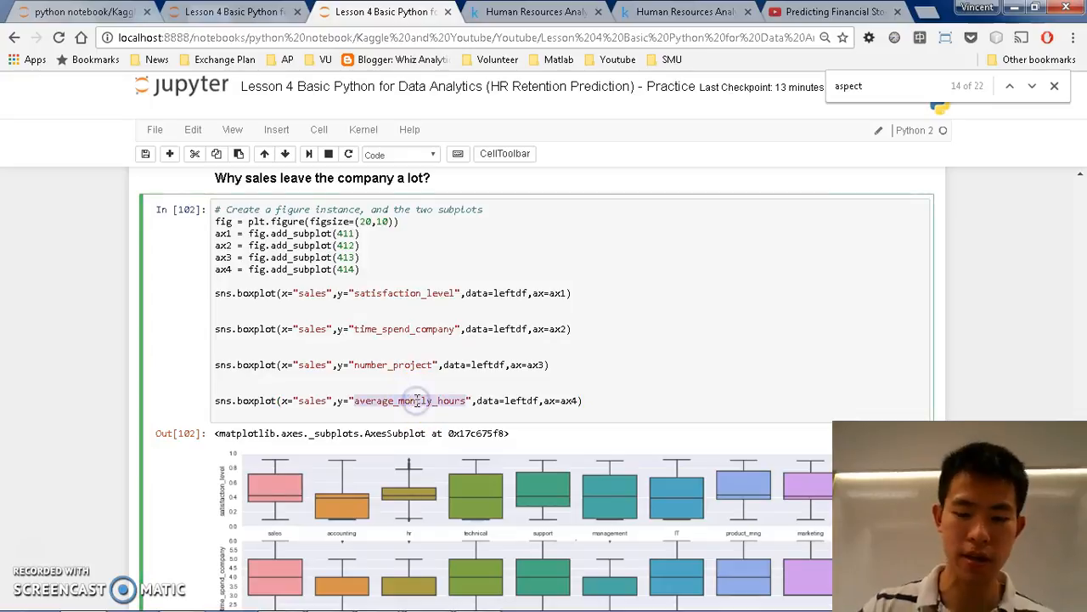
pyautogui.write('last_eval')
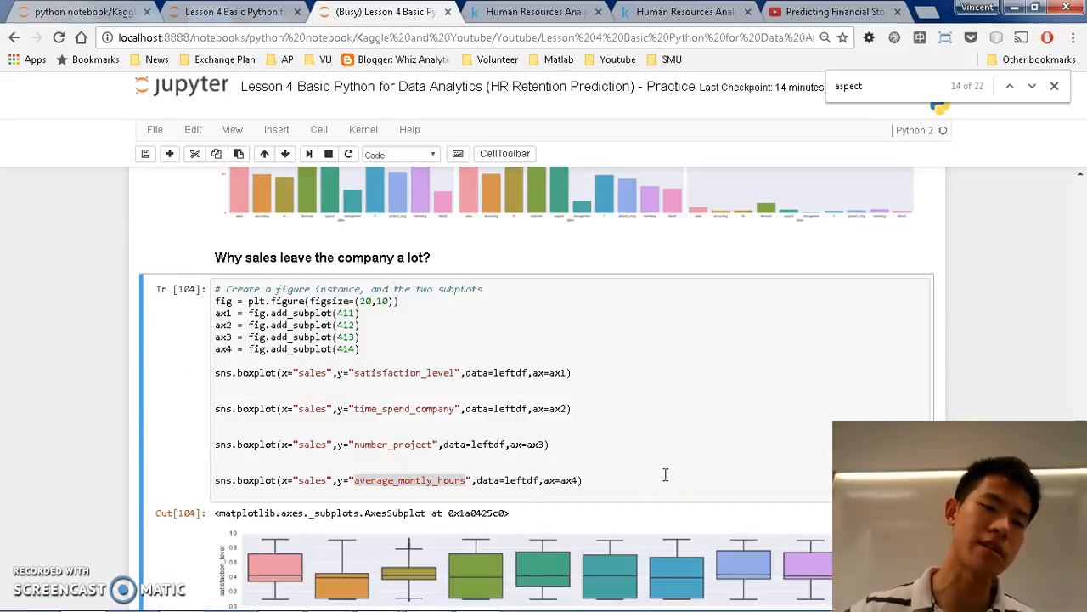
pyautogui.scroll(-3)
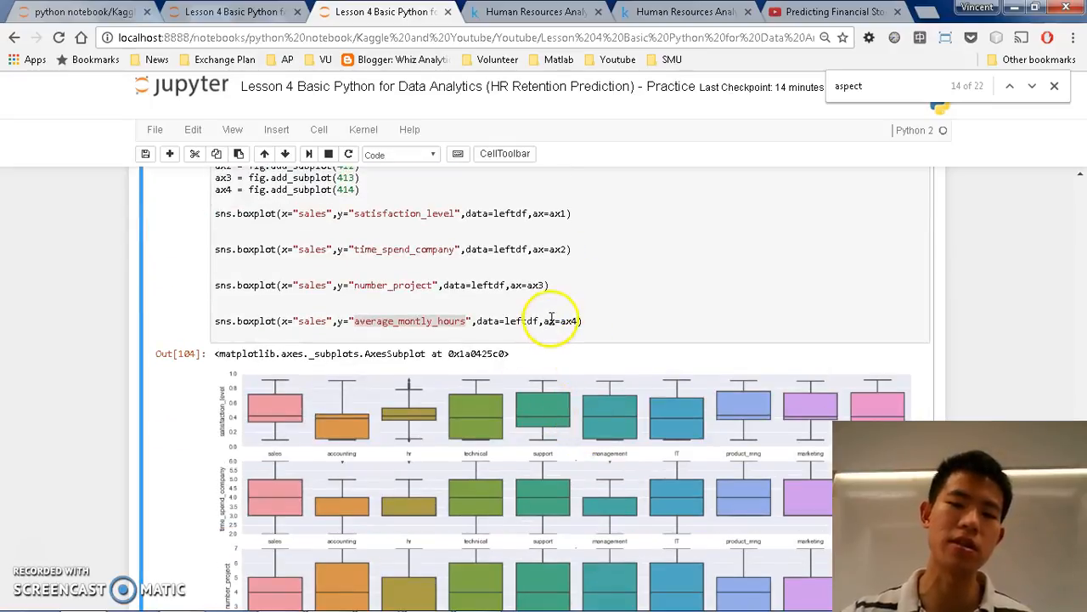
pyautogui.scroll(-3)
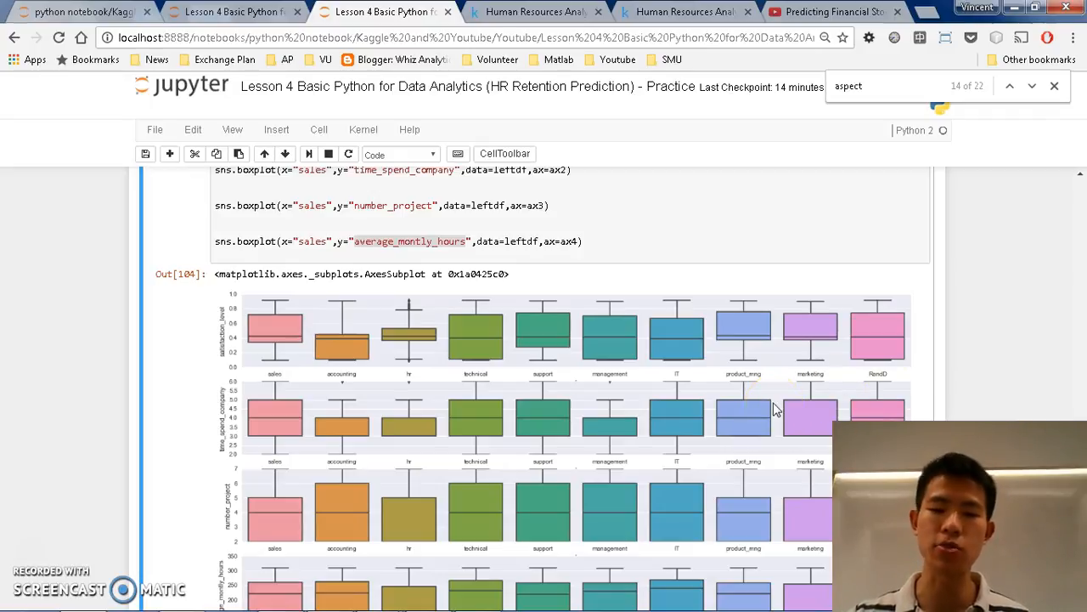
pyautogui.scroll(-3)
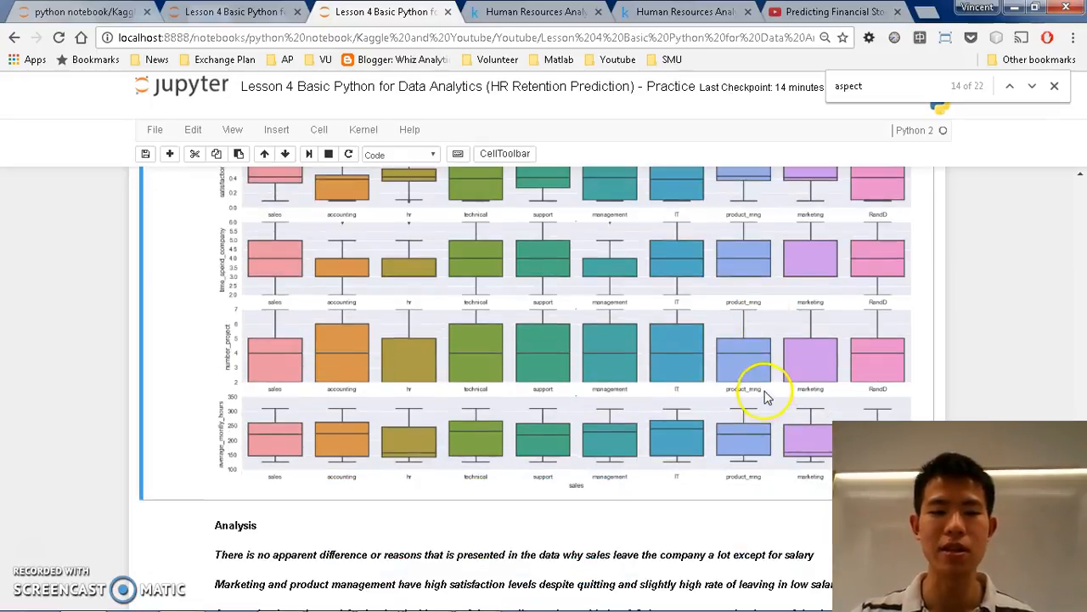
pyautogui.scroll(-3)
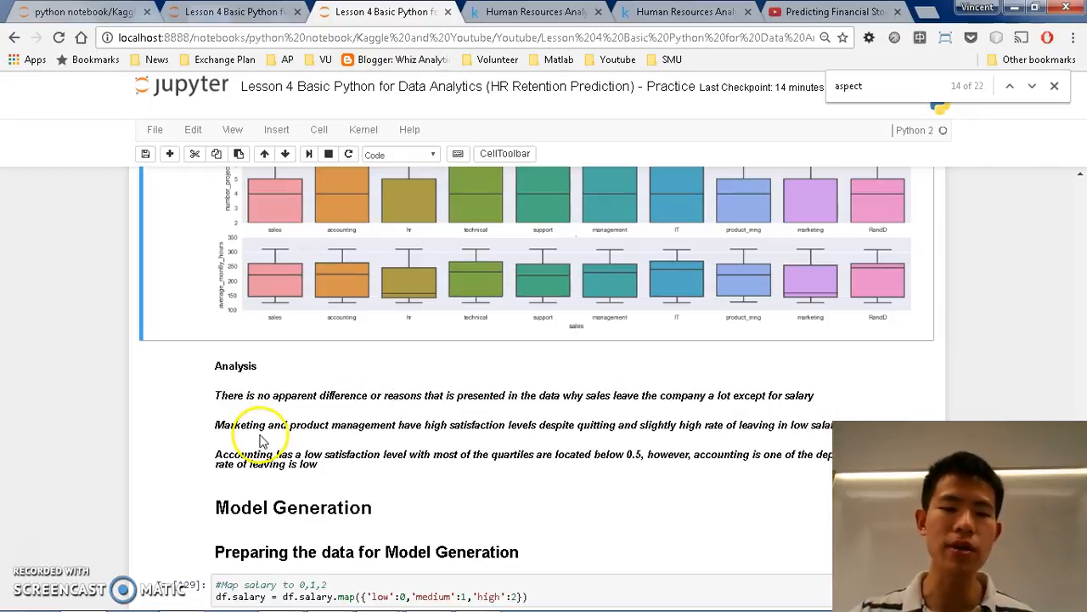
pyautogui.moveTo(379, 425)
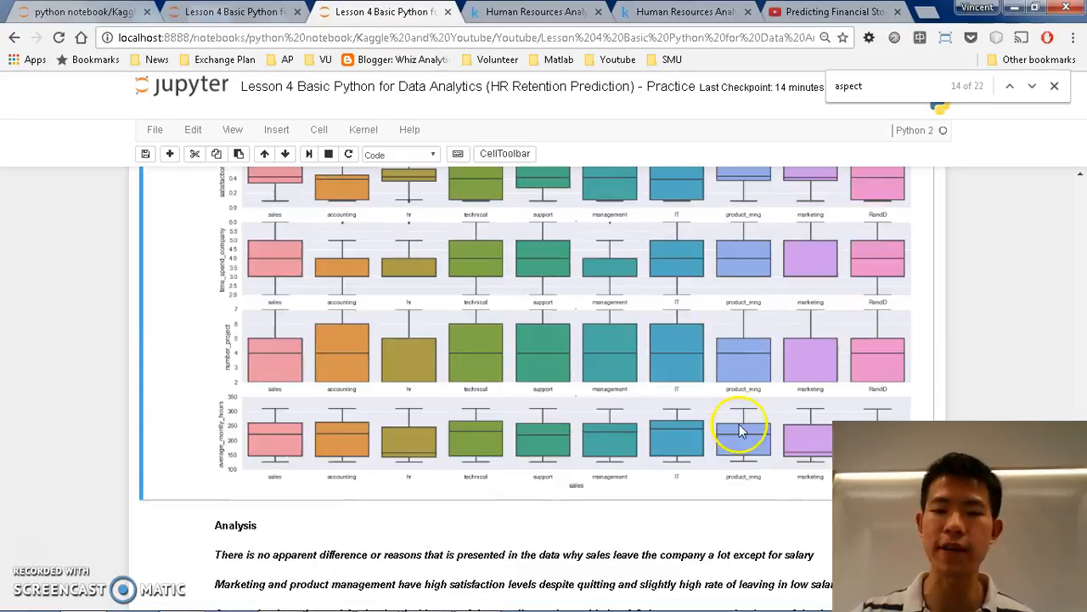
pyautogui.scroll(3)
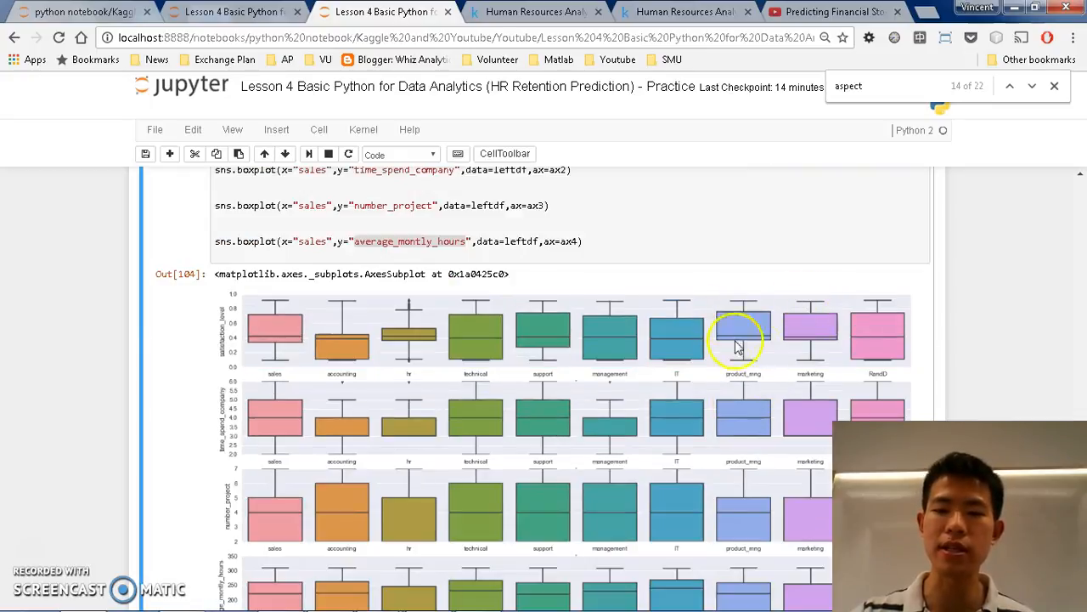
pyautogui.scroll(-3)
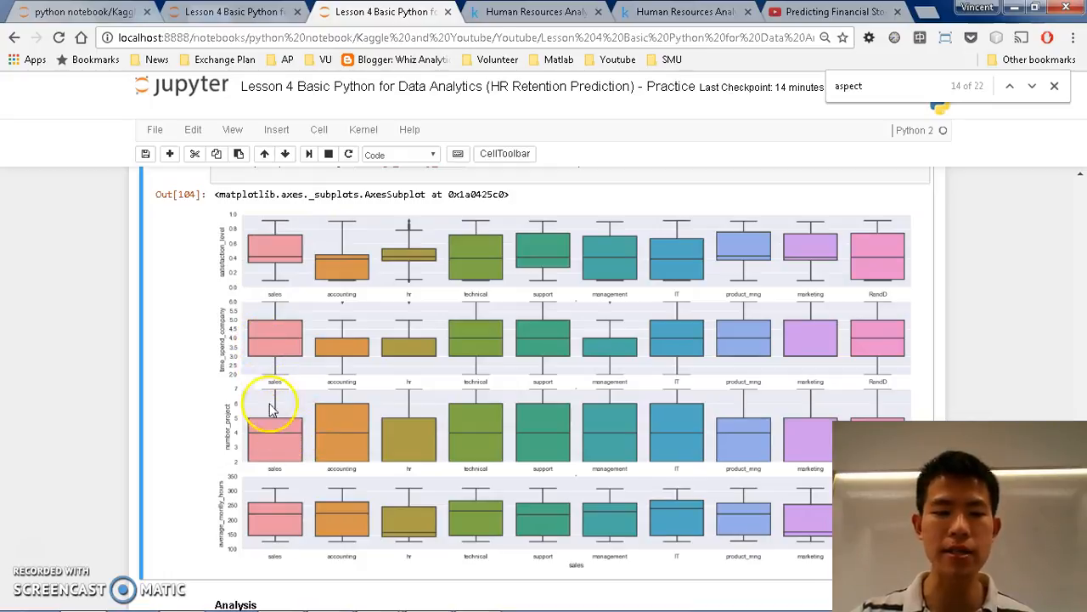
pyautogui.moveTo(312, 238)
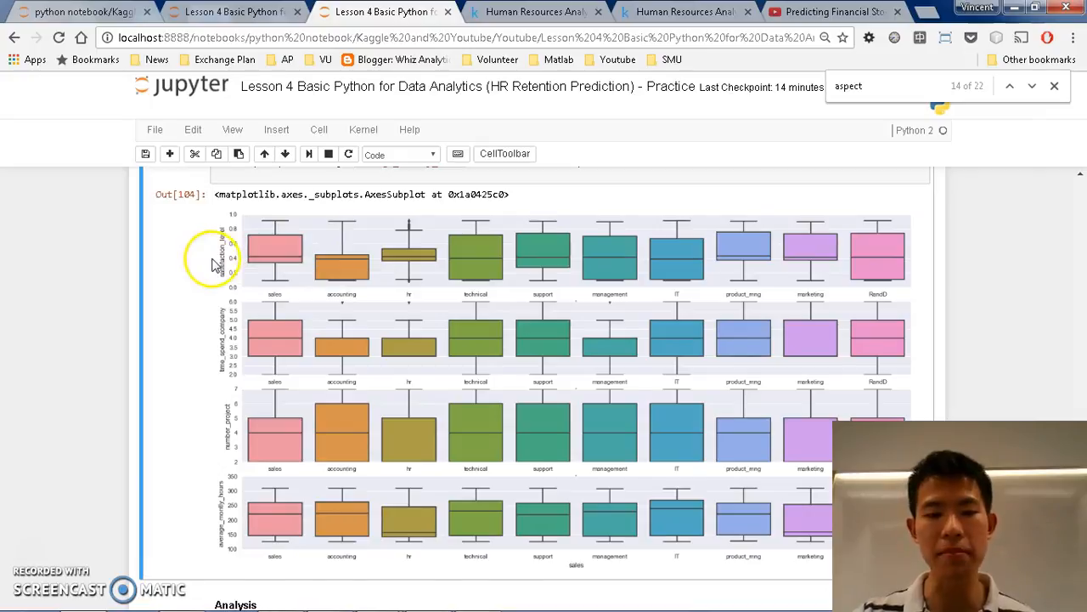
pyautogui.scroll(-3)
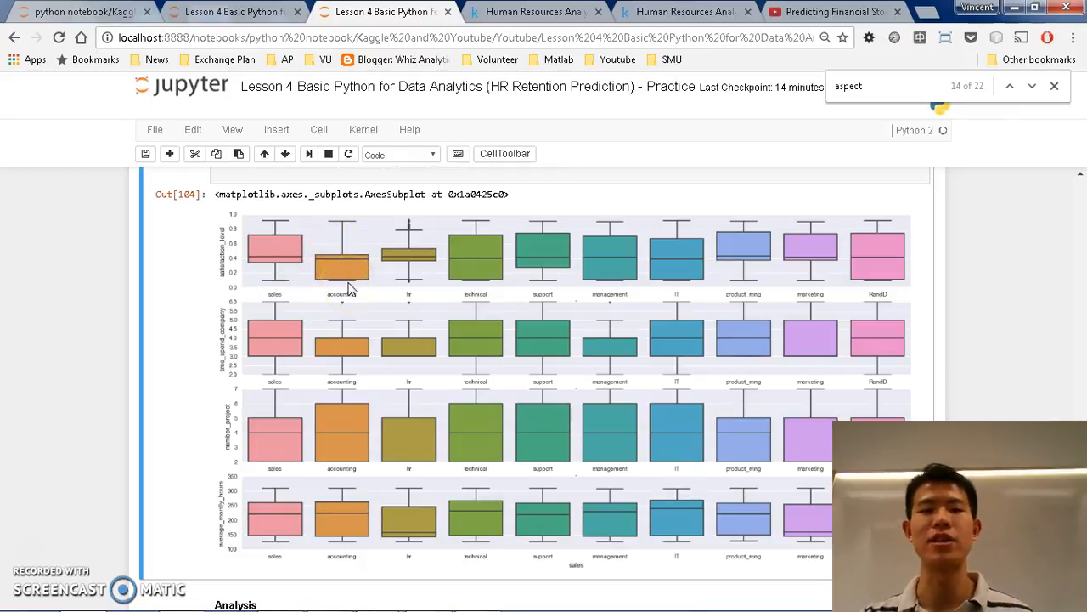
pyautogui.moveTo(246, 261)
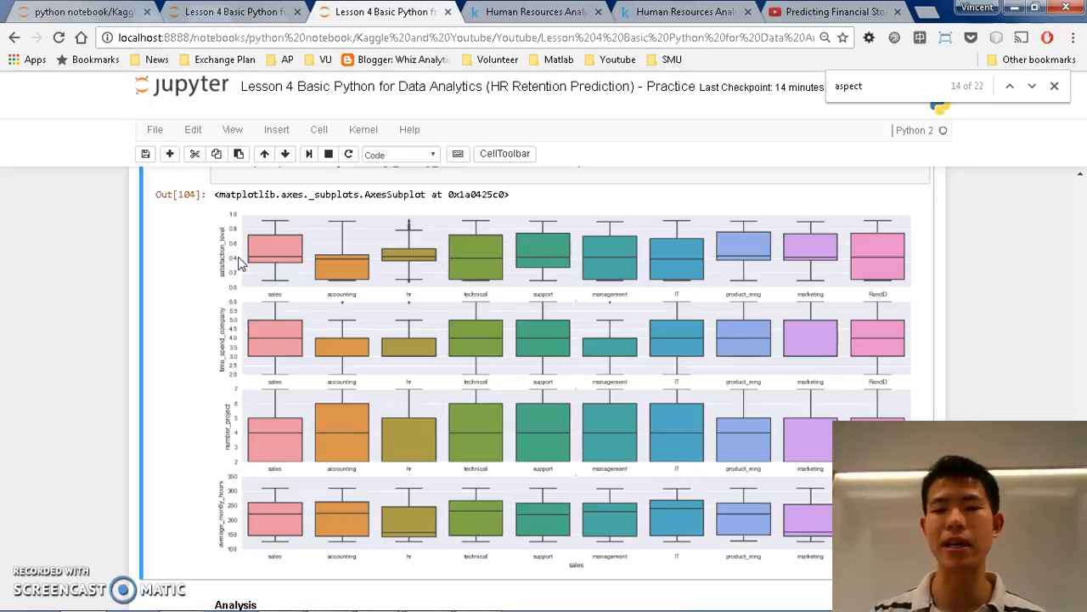
pyautogui.moveTo(667, 250)
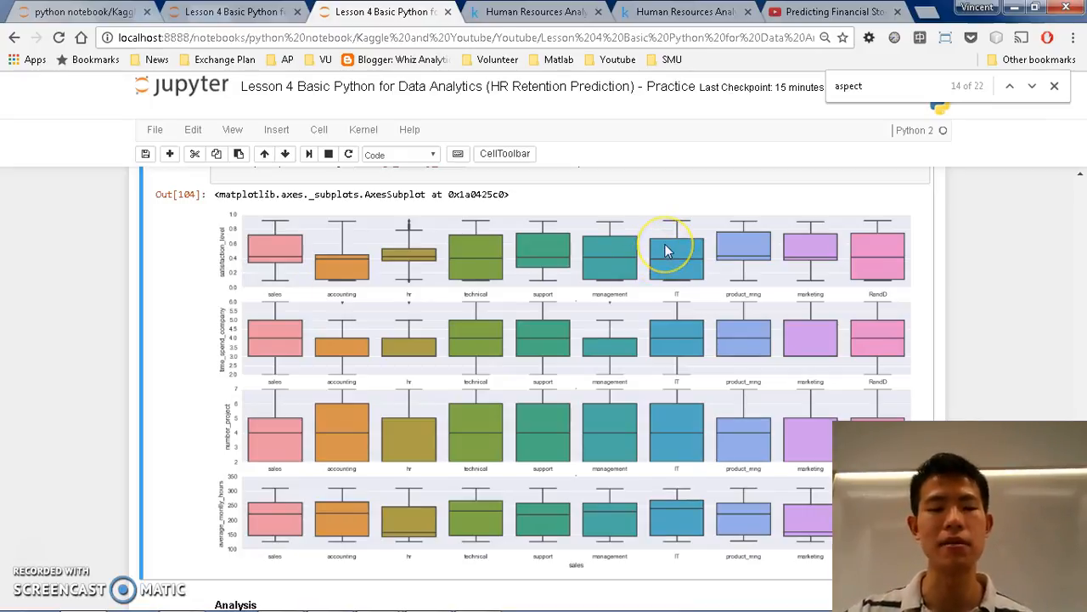
pyautogui.scroll(-3)
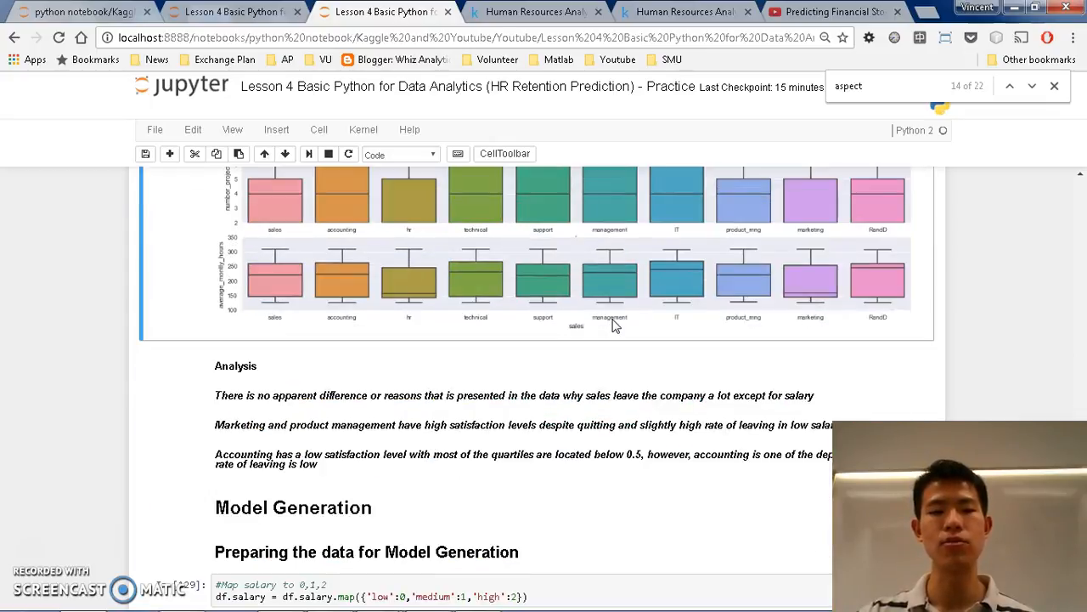
pyautogui.scroll(-3)
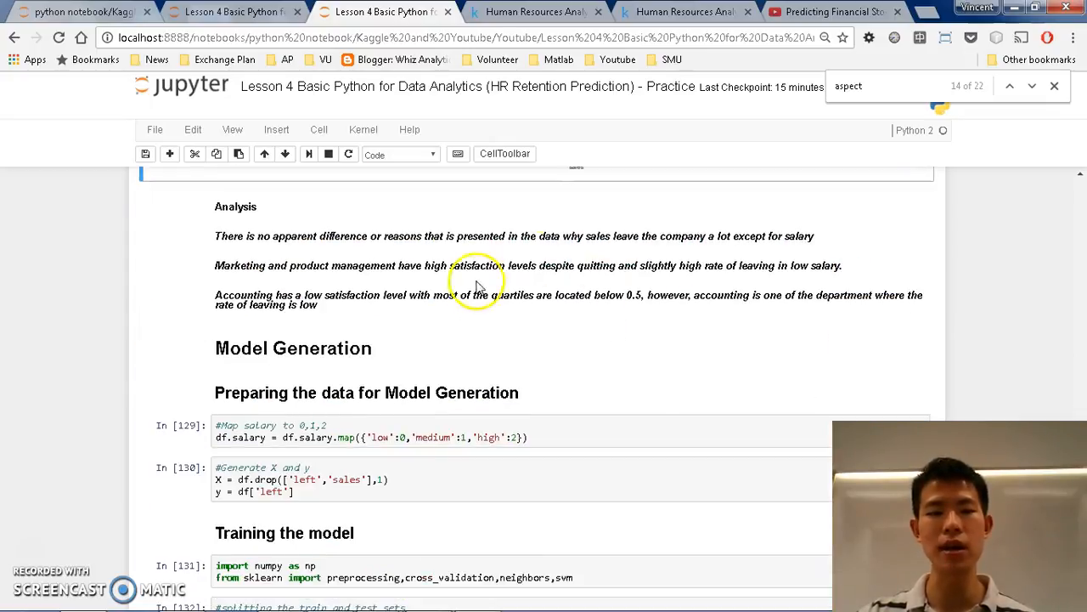
pyautogui.scroll(-3)
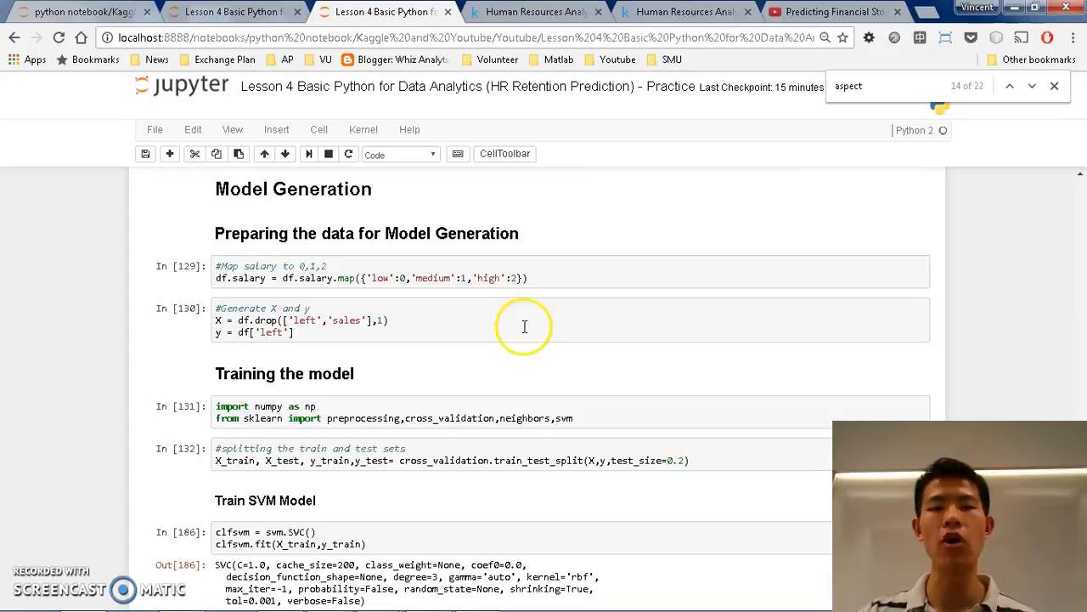